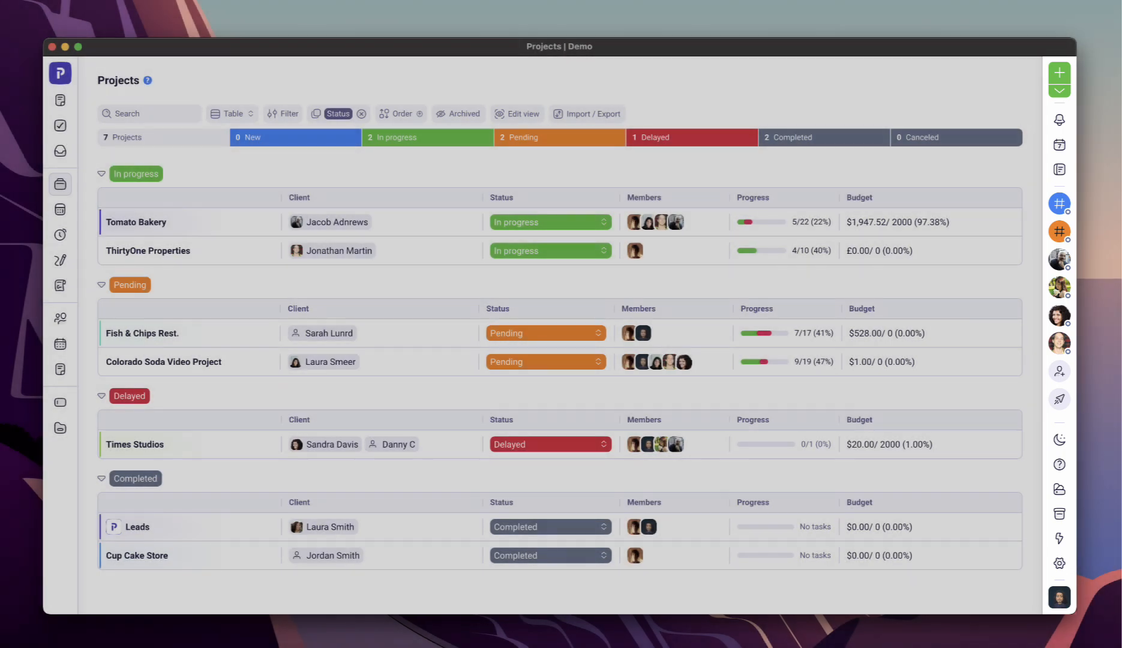
Check the unread notifications and the saved meeting notes from the top bar
click(1060, 119)
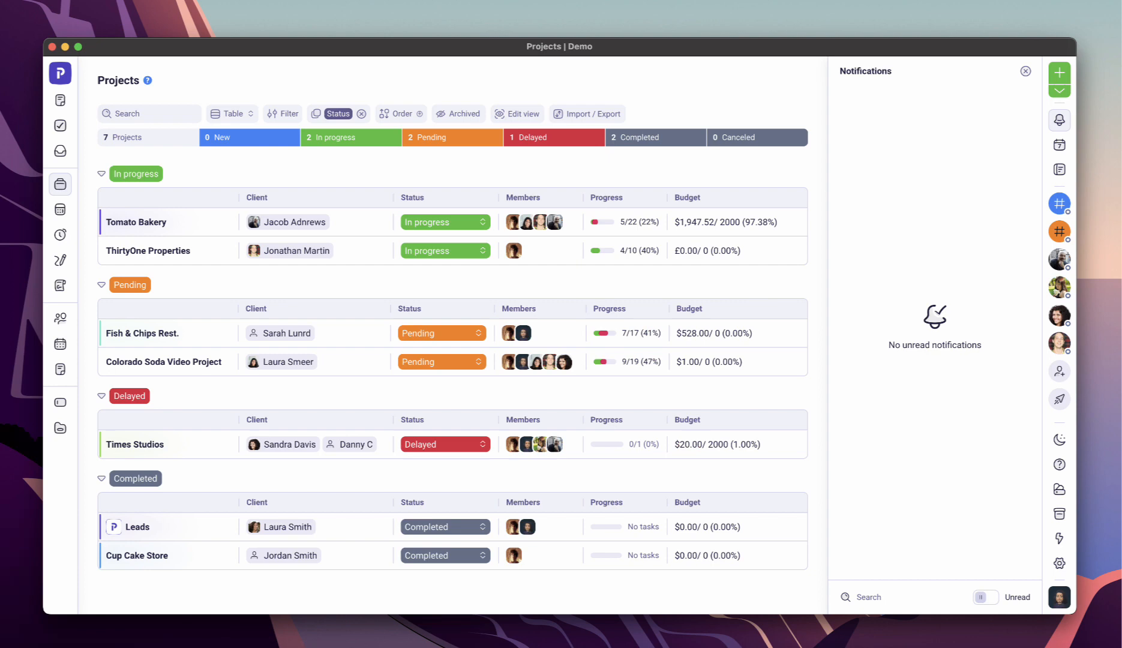
click(1060, 170)
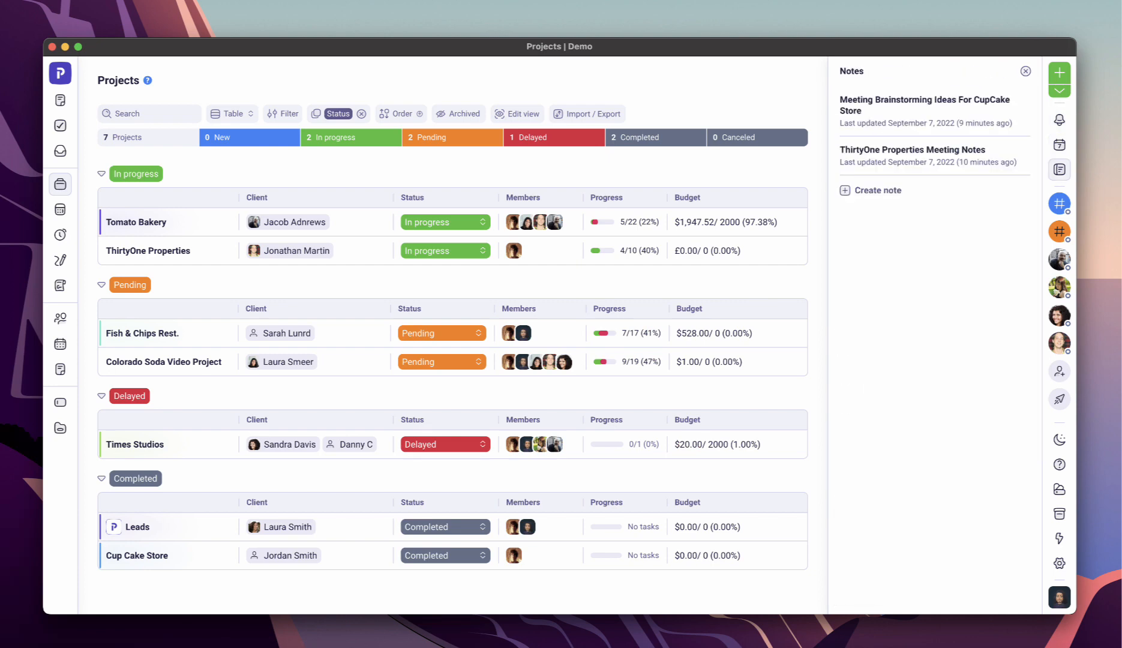
click(1025, 71)
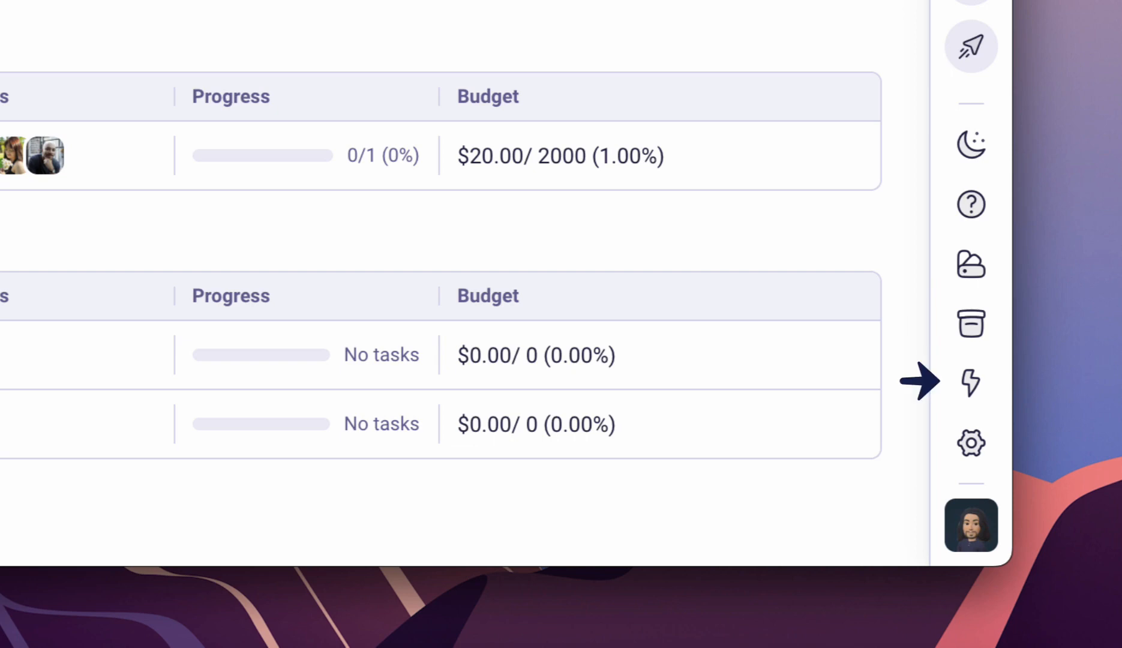
mouse_move(895, 528)
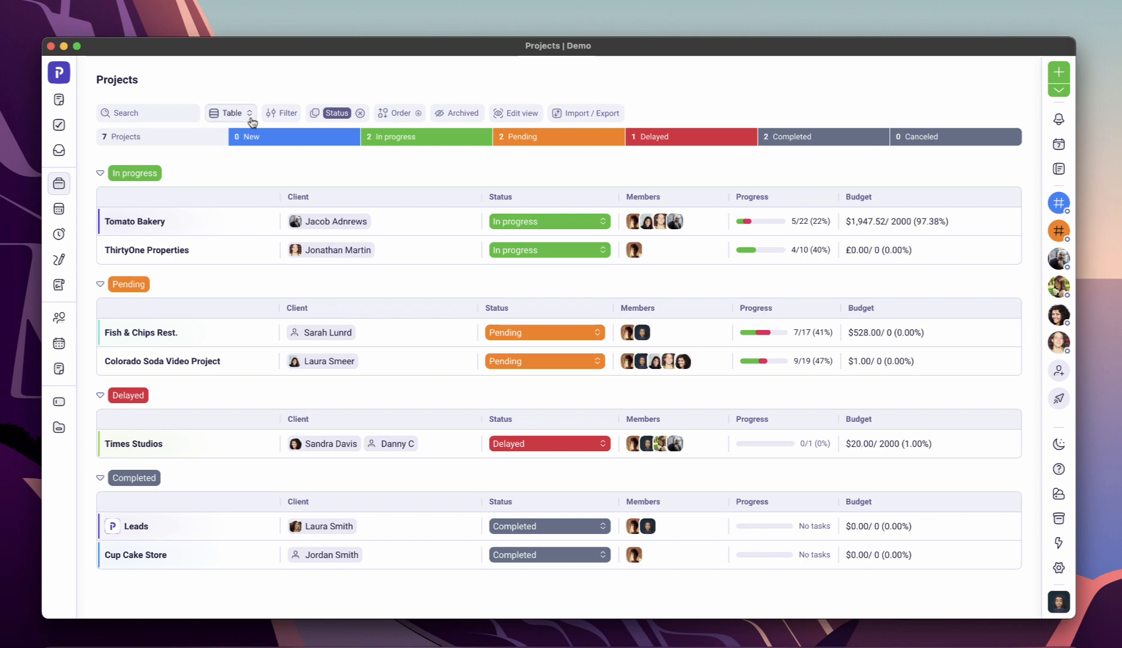
Preview the projects as cards and on a timeline, then return to the table layout
click(231, 112)
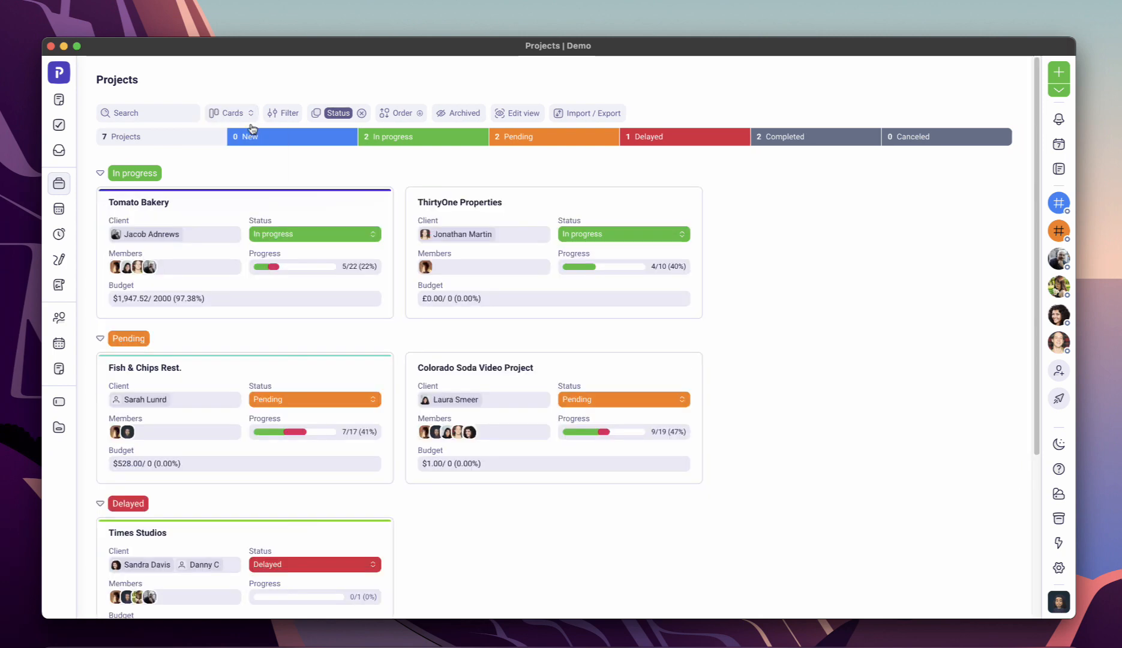
click(230, 113)
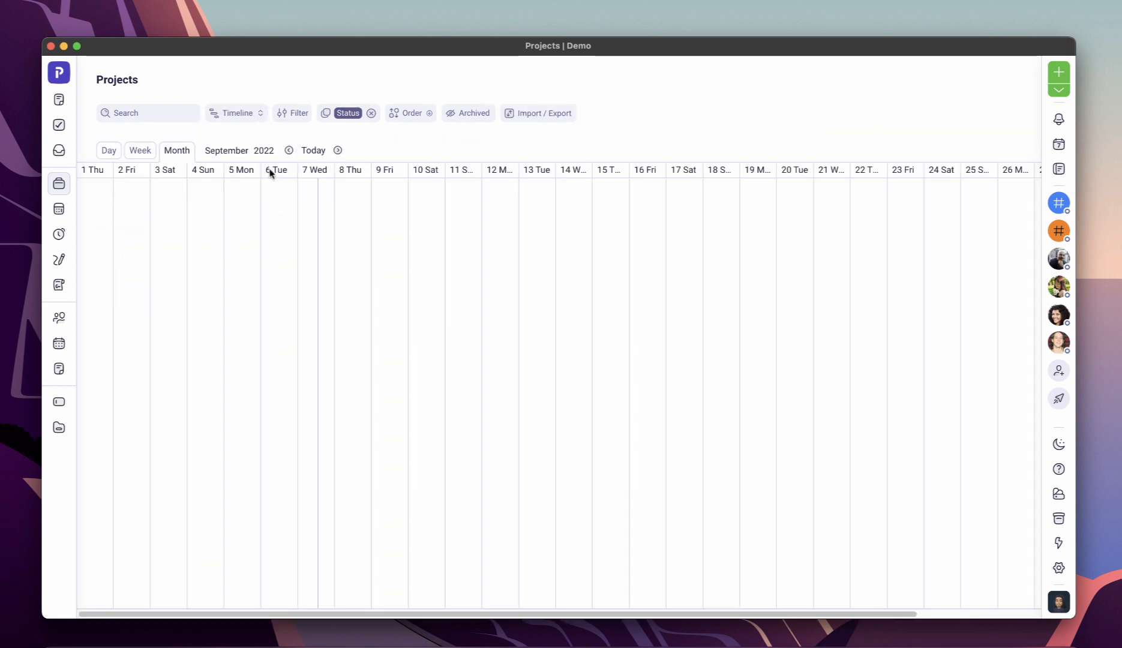
click(236, 113)
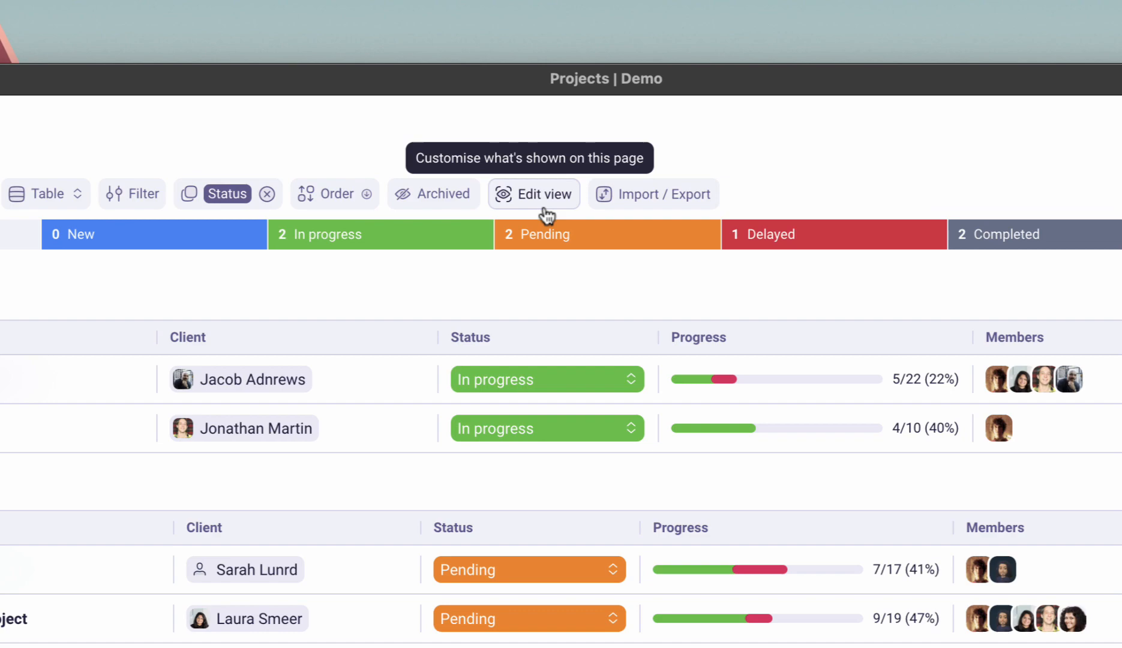
Add a Budget column in the view editor with Progress placed before Status
click(534, 194)
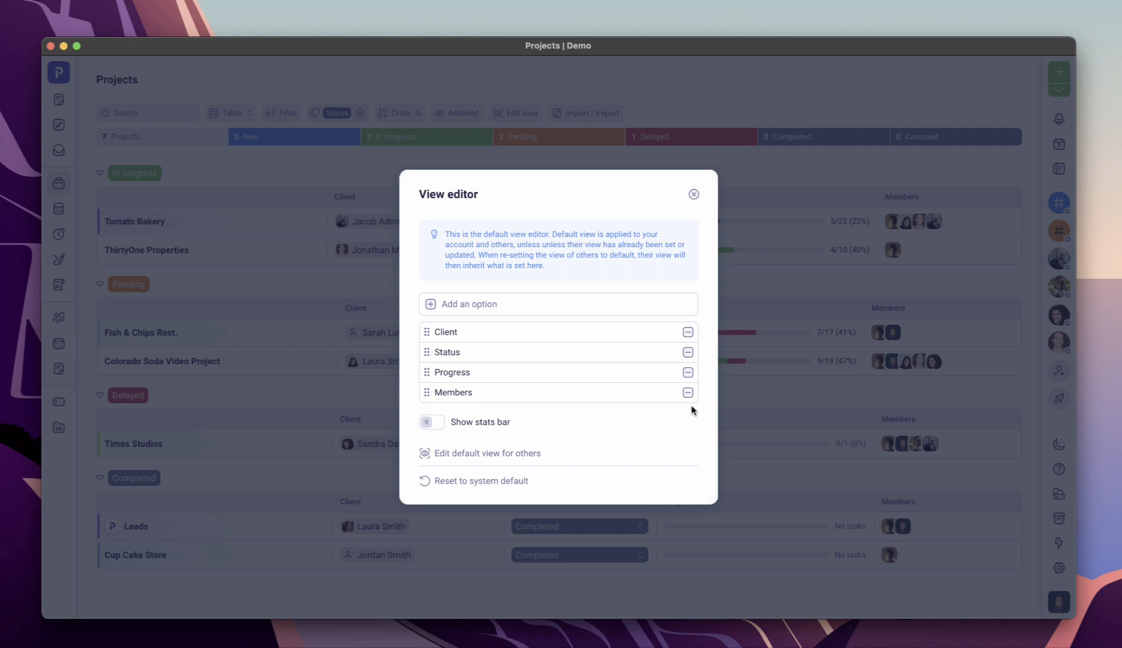
mouse_move(705, 403)
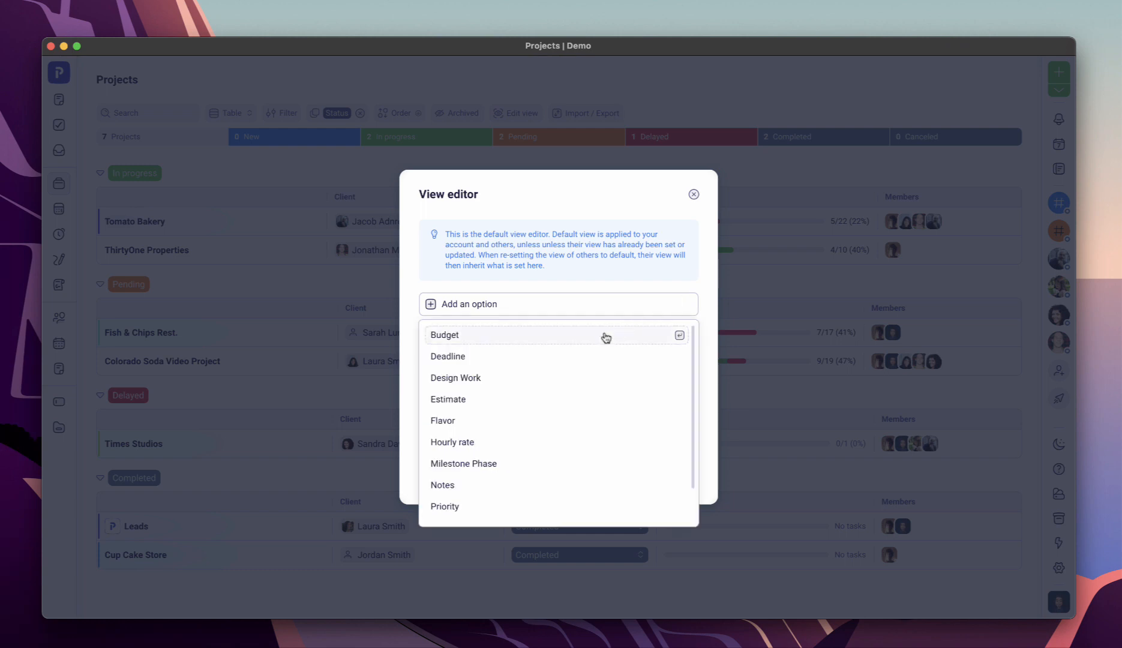
click(677, 334)
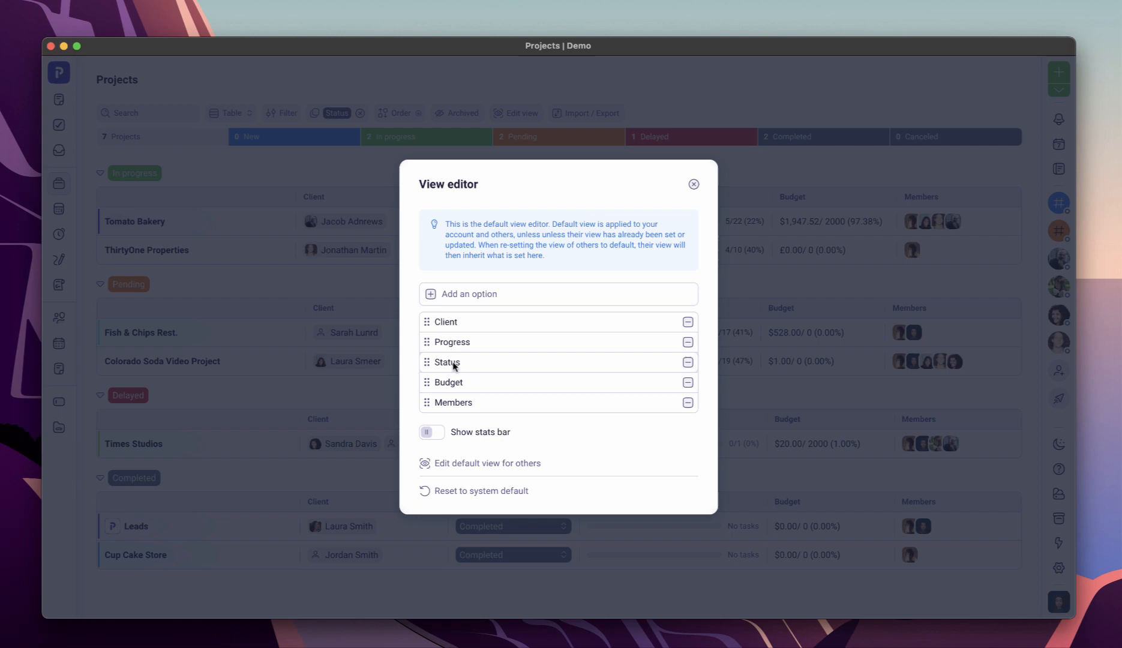
mouse_move(698, 224)
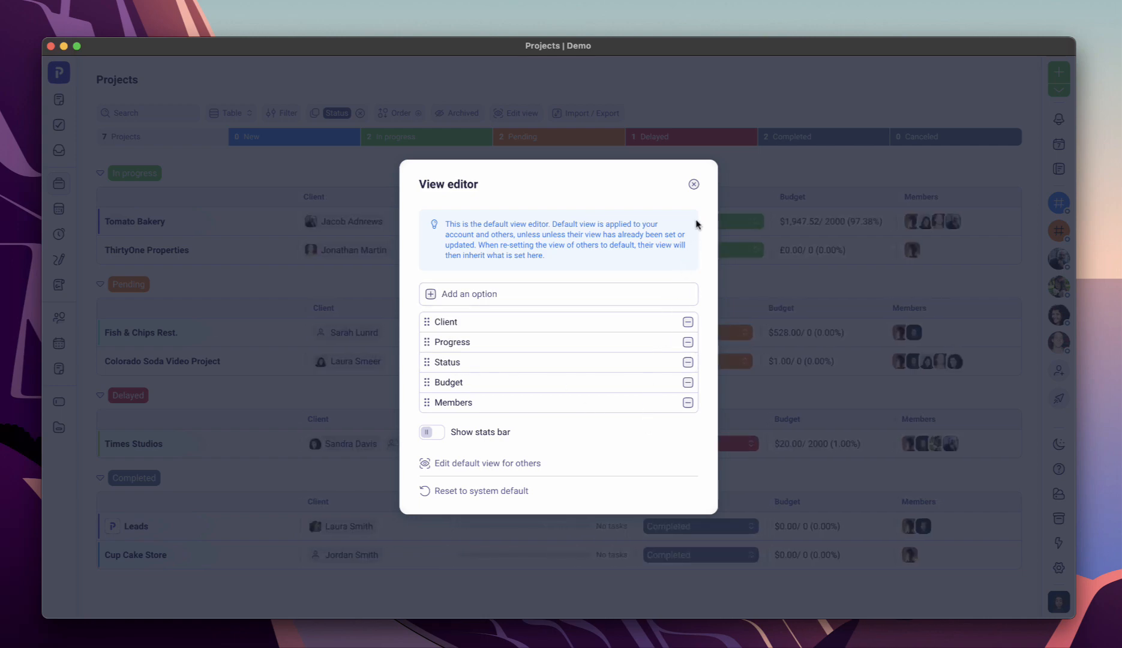
click(693, 184)
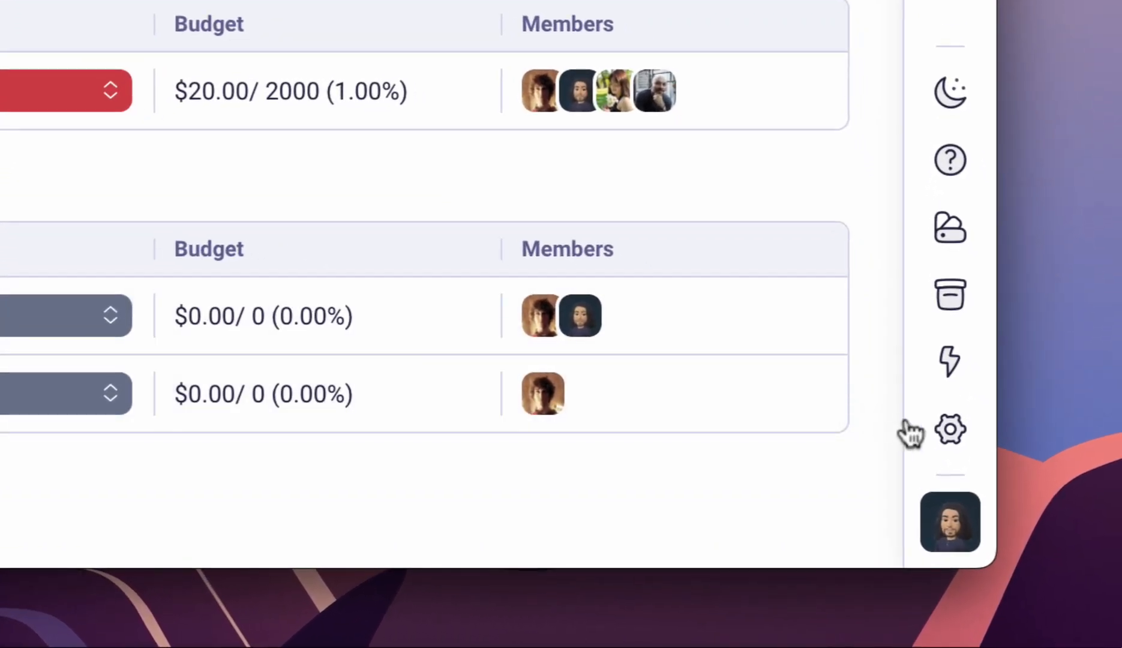
Add a divider at the top of the main menu, then choose the blue Interface theme
click(951, 429)
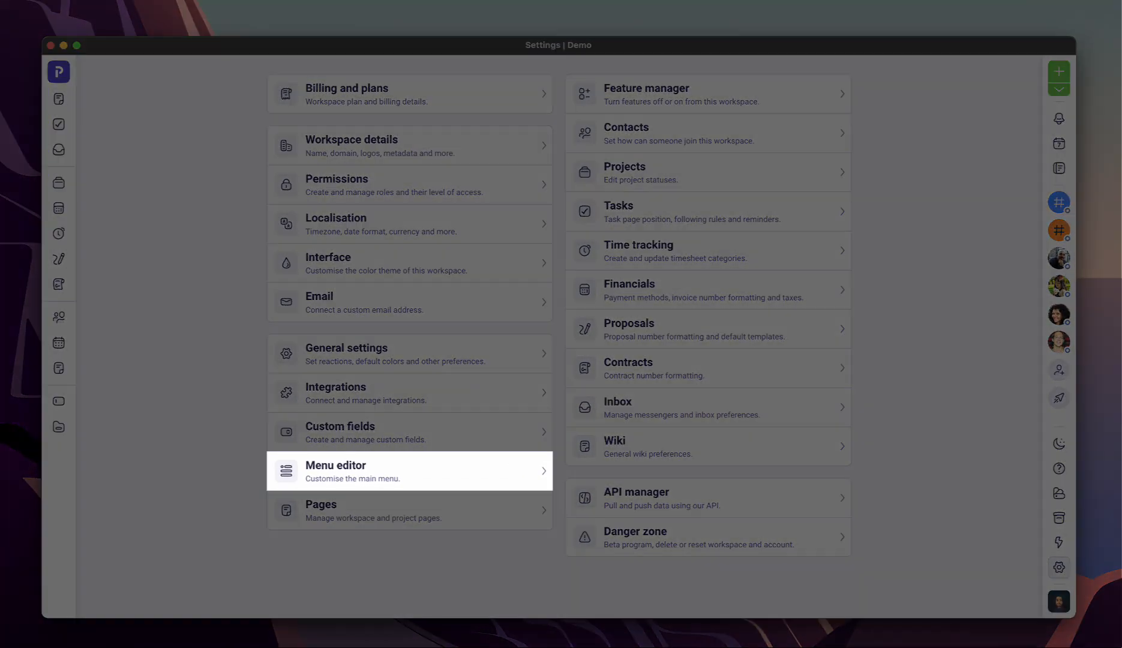
click(409, 470)
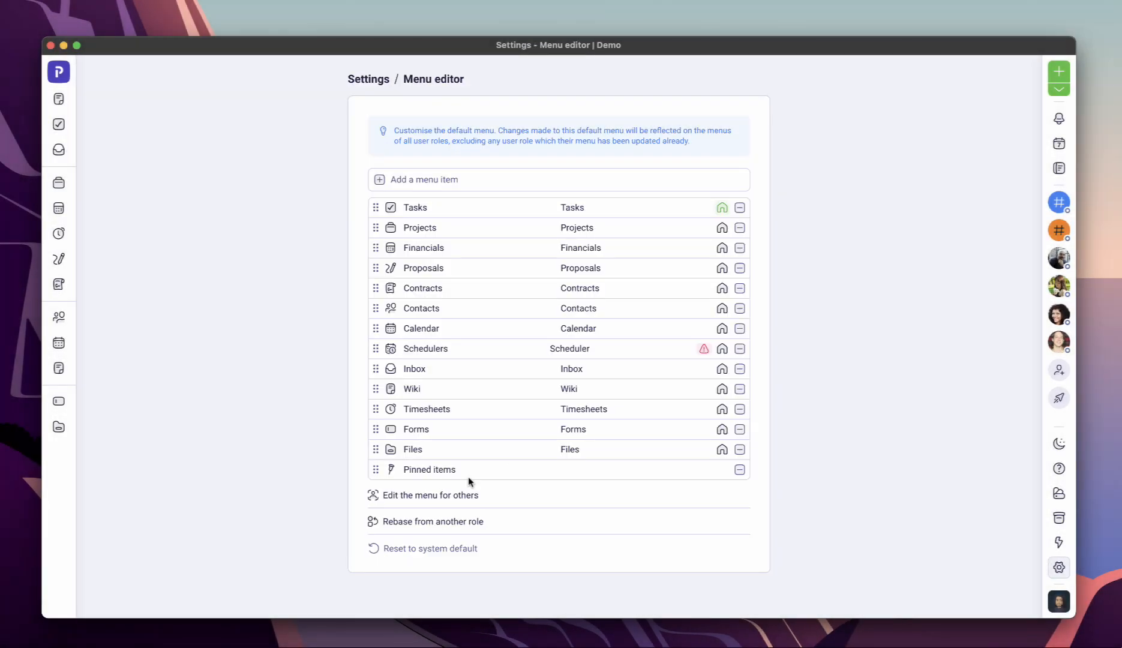
mouse_move(375, 229)
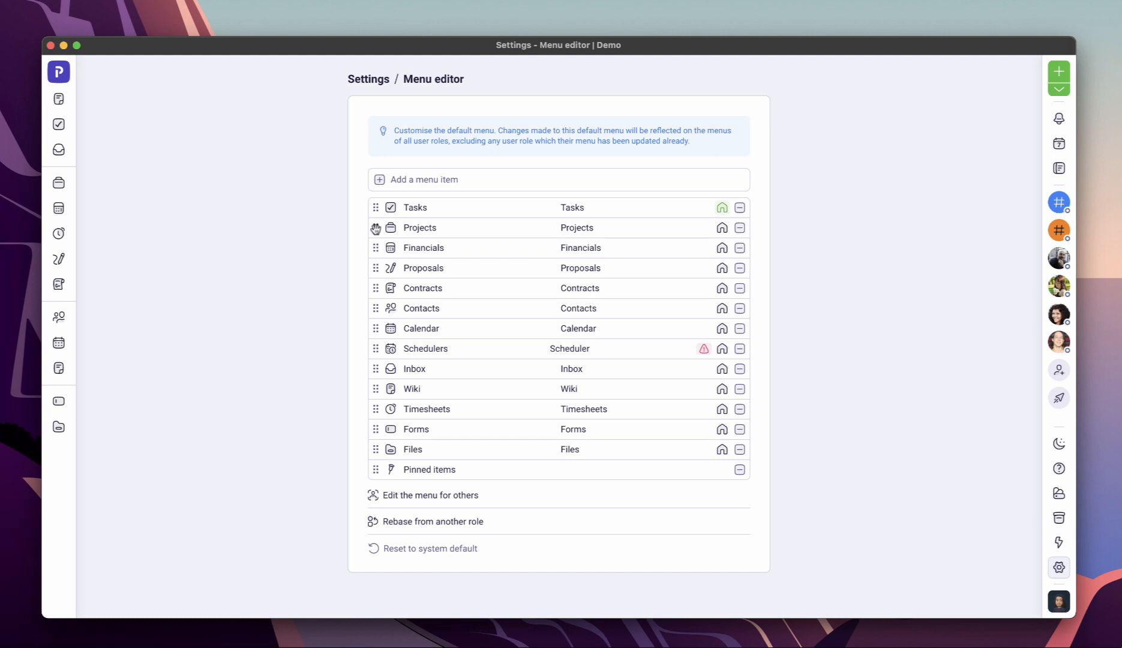
click(424, 179)
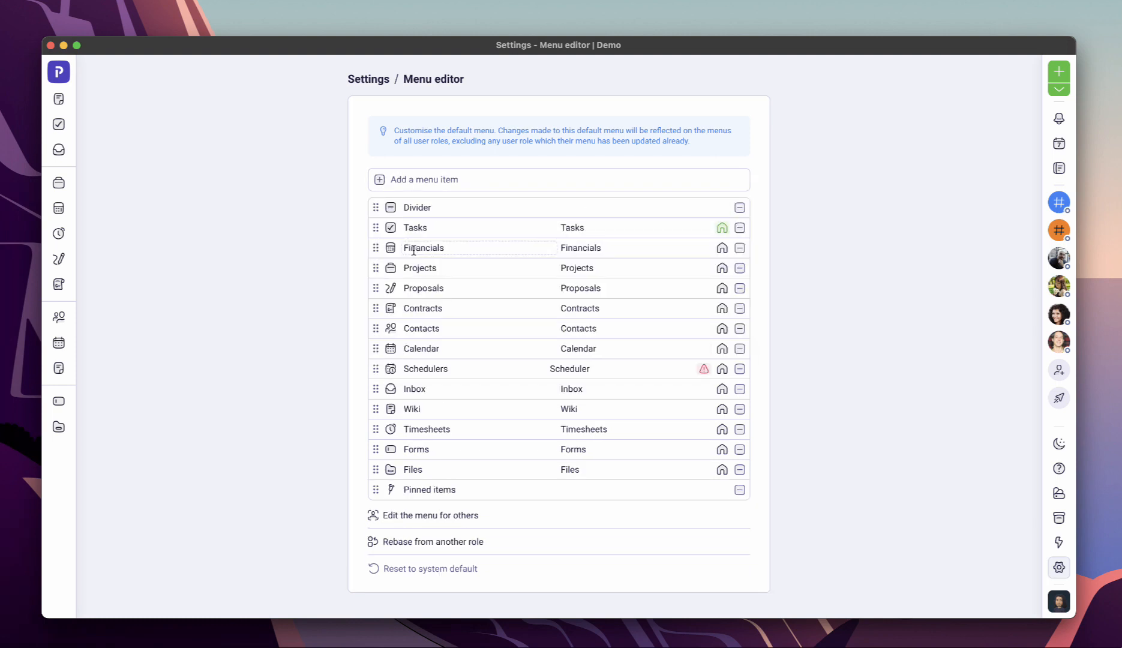
click(368, 79)
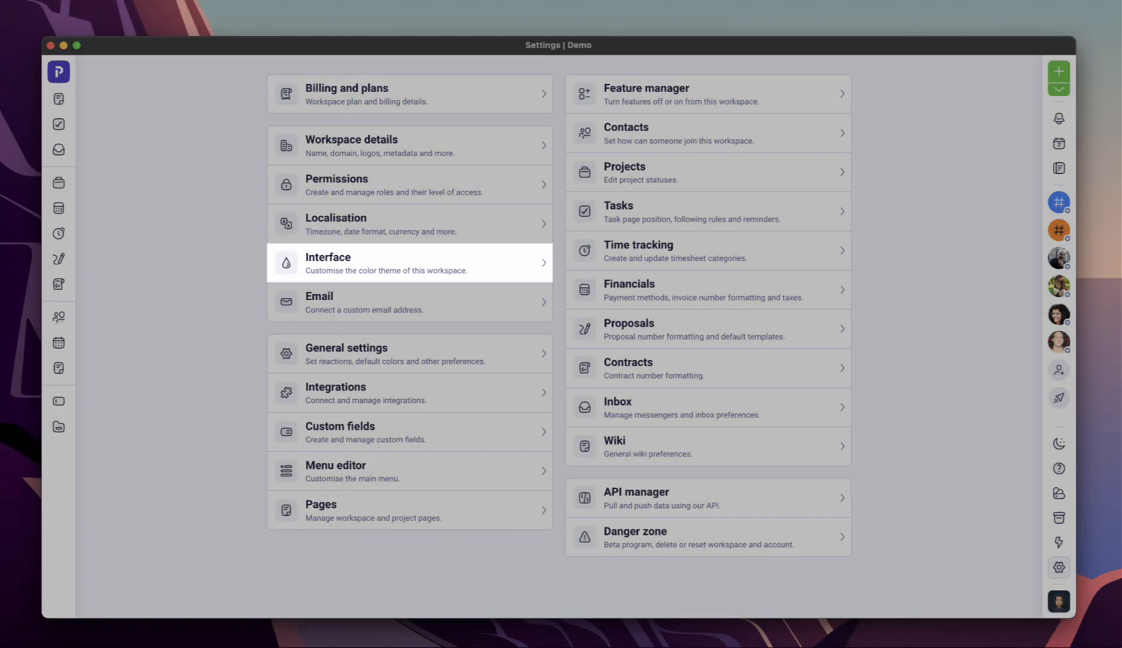
click(409, 262)
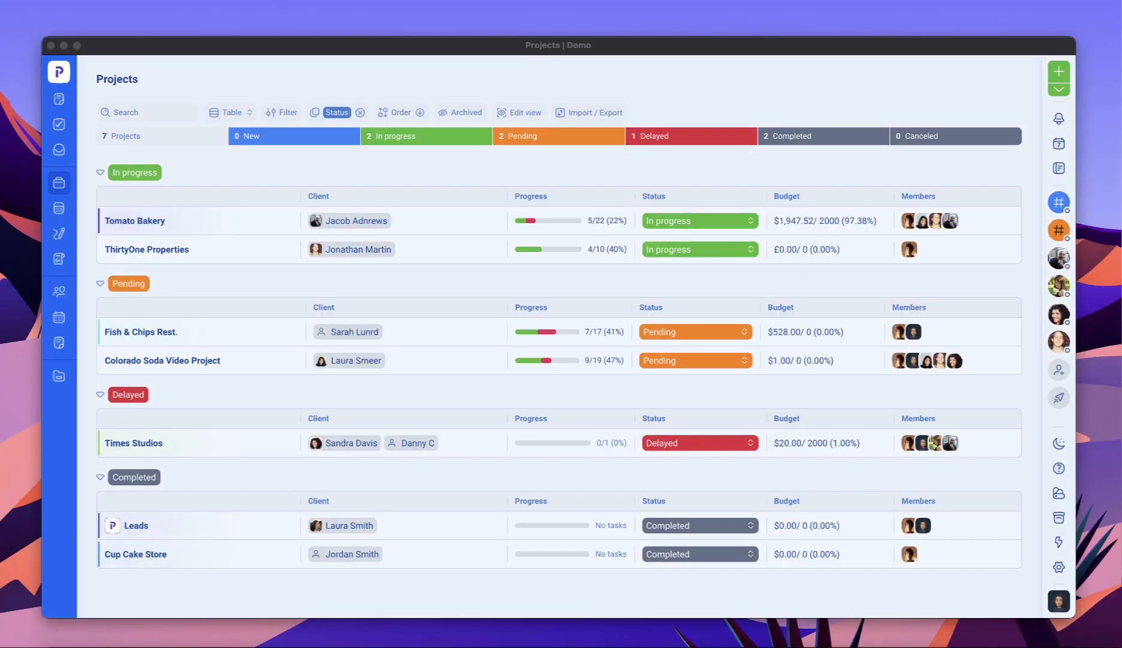
View the Client role's Contacts, Projects, Files and Financials permissions, then return to settings
click(1059, 567)
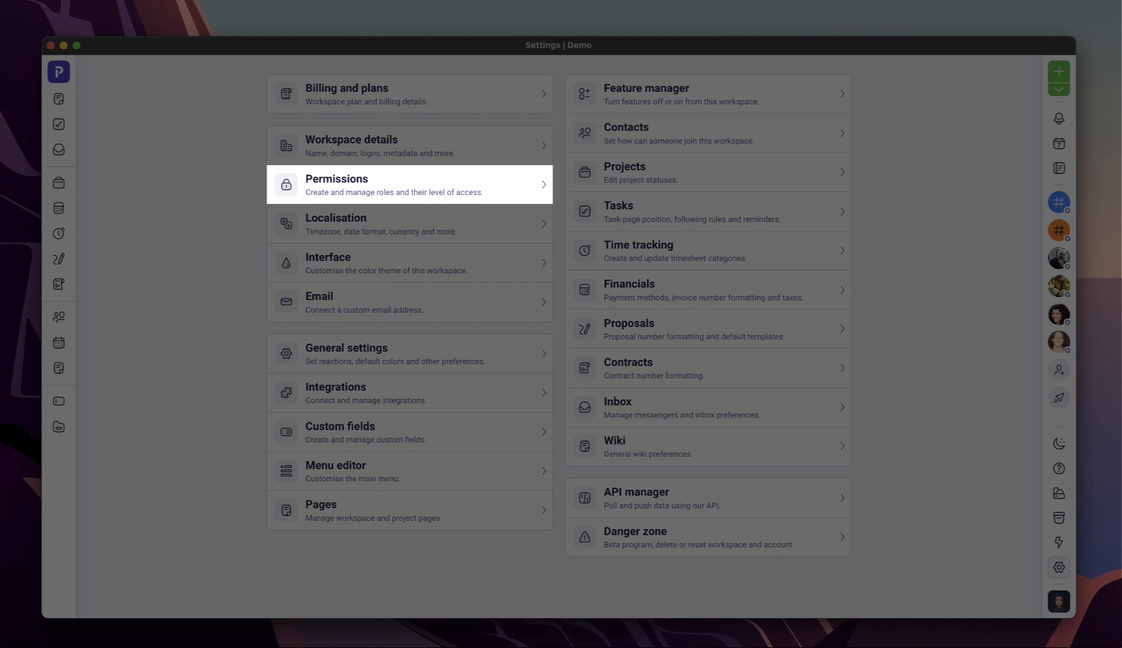
click(408, 184)
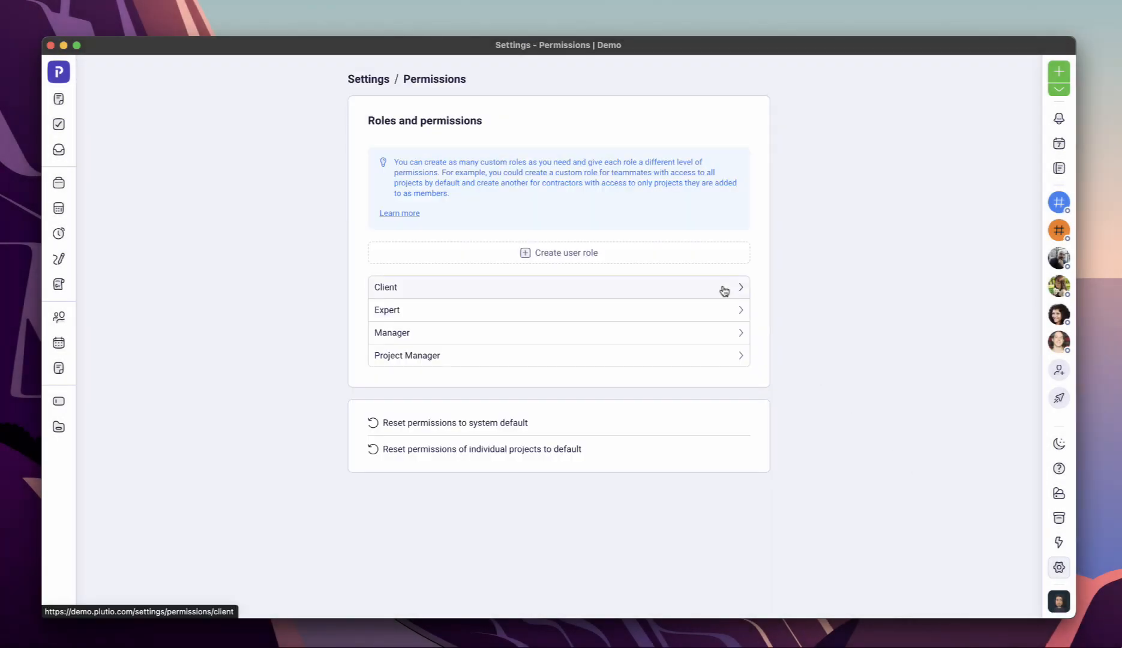
click(558, 287)
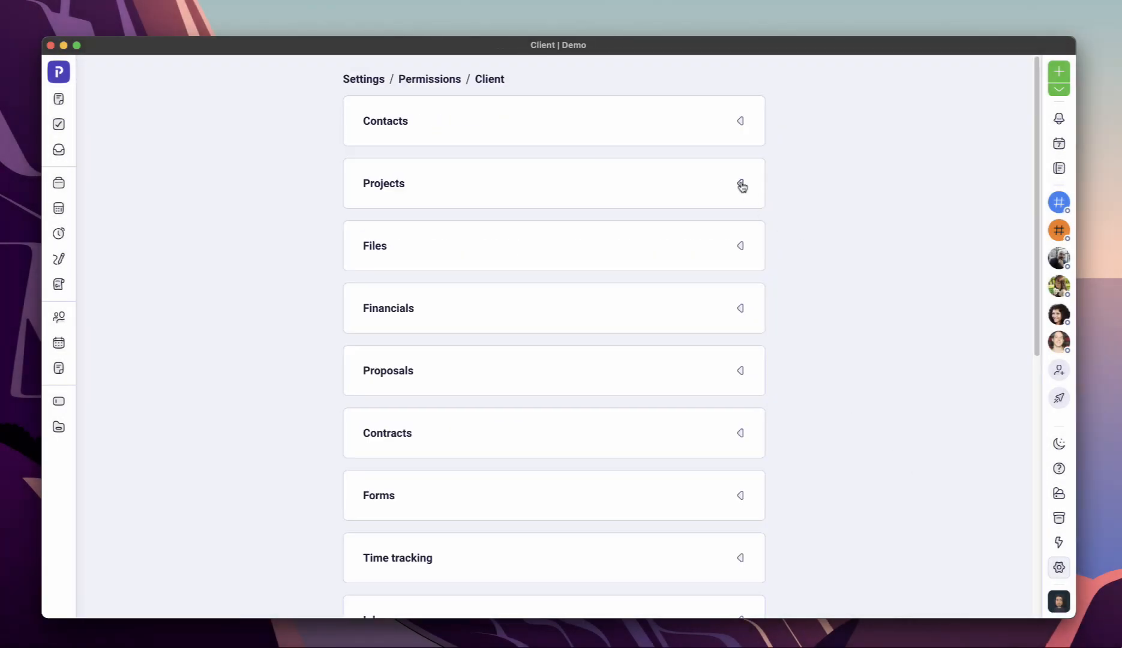
click(741, 183)
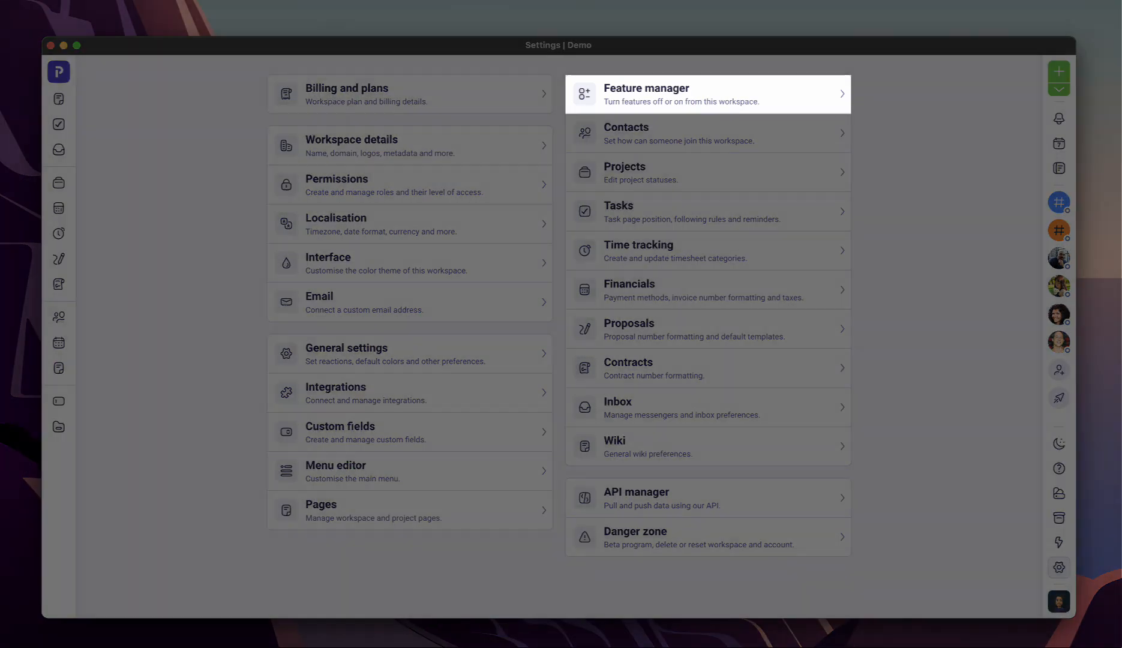
Switch off Scheduler in the Feature manager, then review the available integrations
click(707, 94)
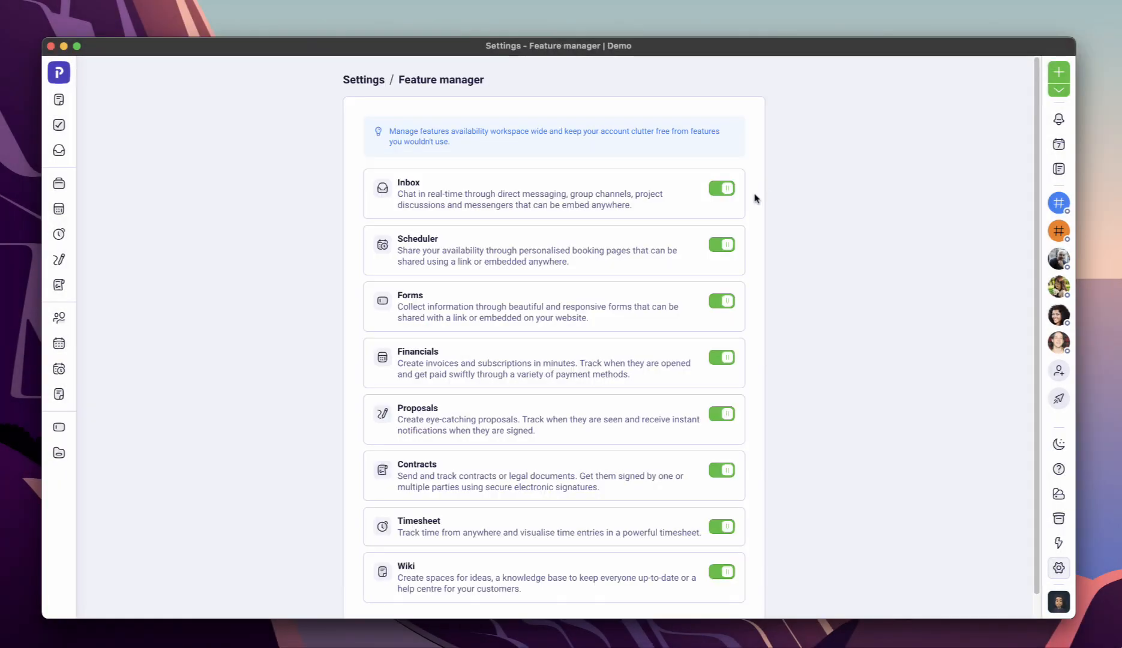
click(721, 244)
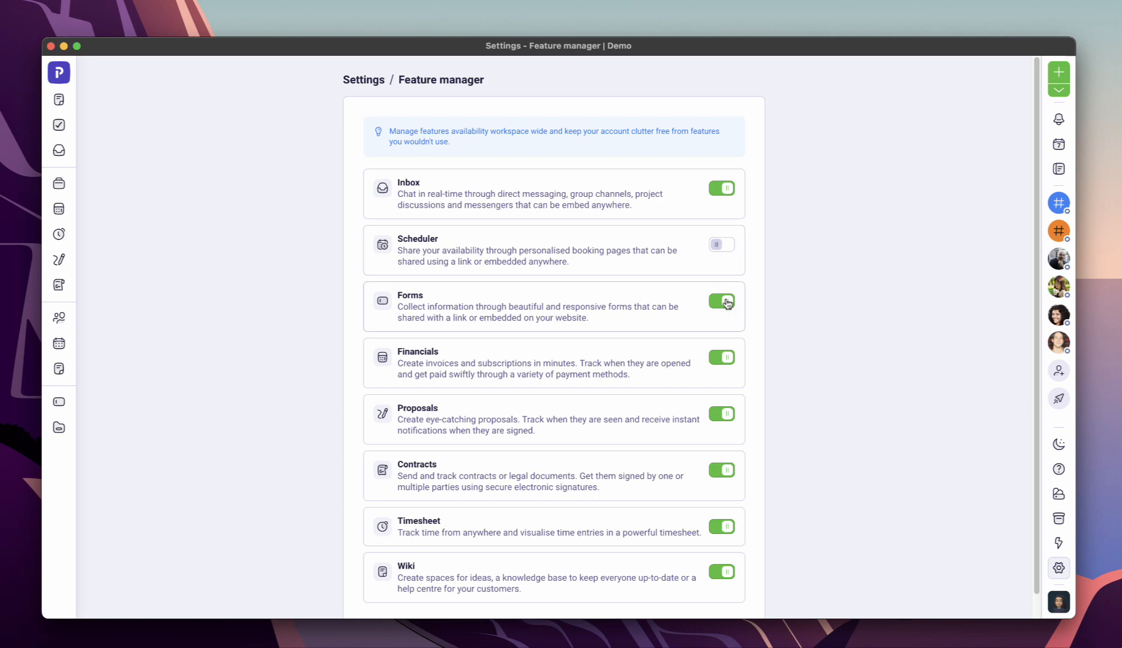
click(722, 301)
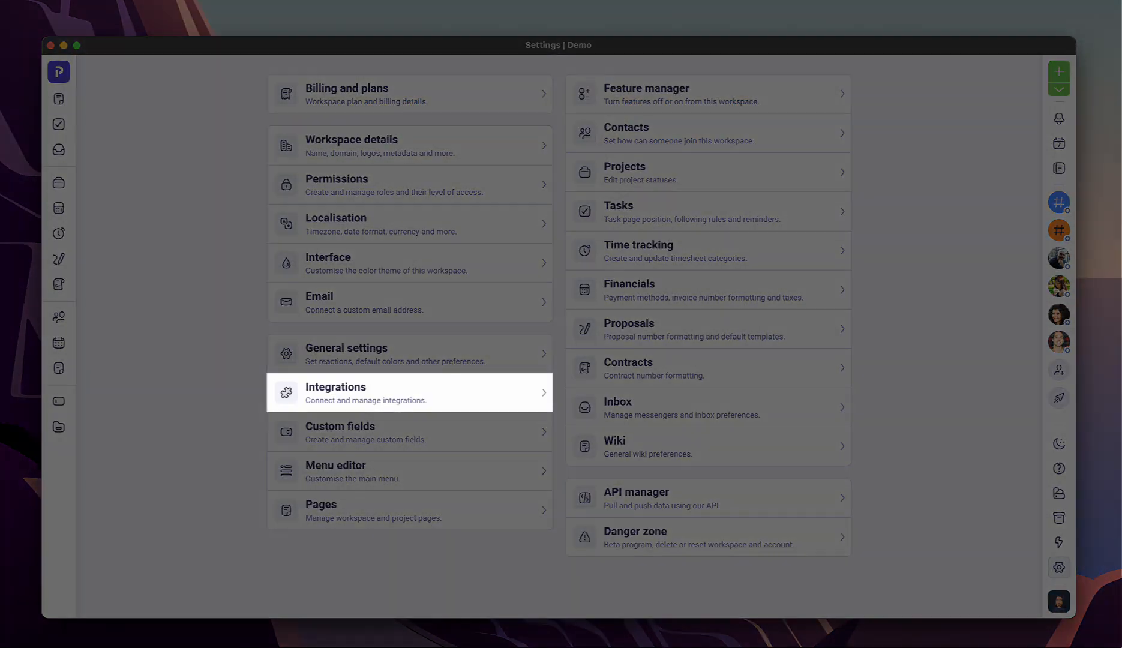
click(409, 393)
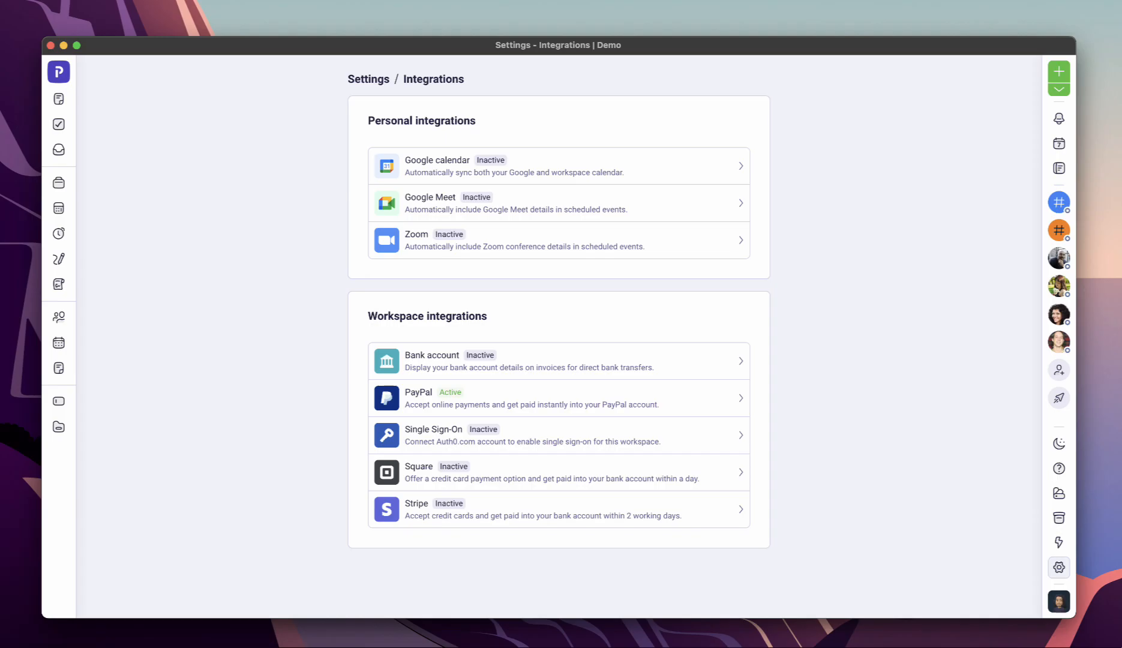
click(59, 123)
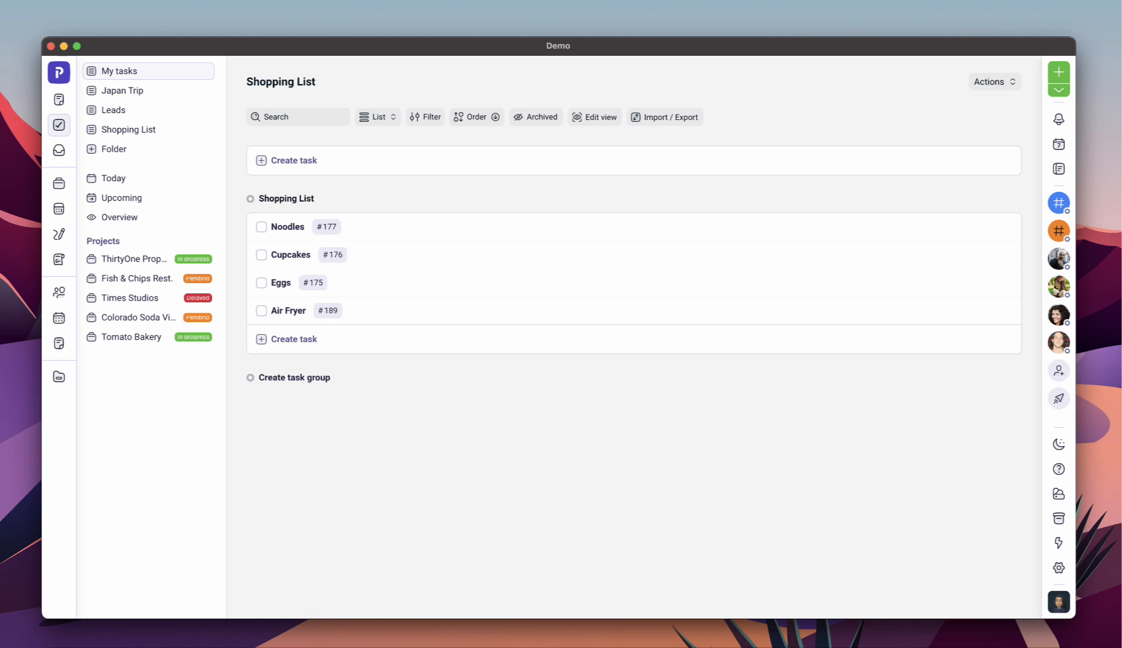
Browse the Japan Trip, Leads and Shopping List task boards
click(122, 90)
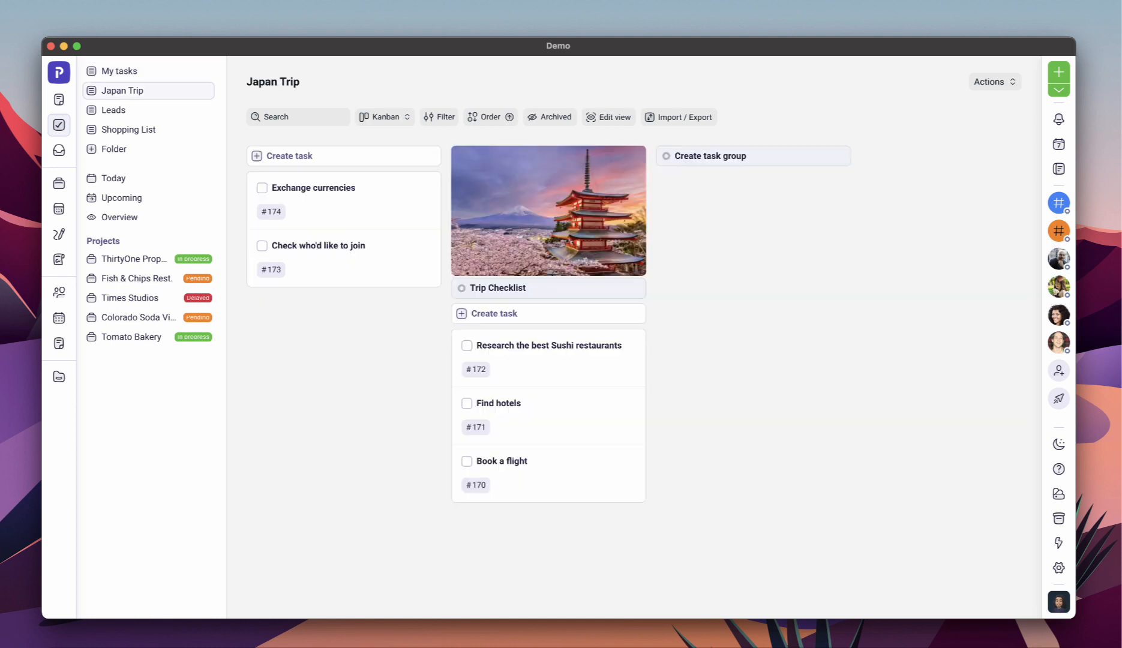
click(112, 110)
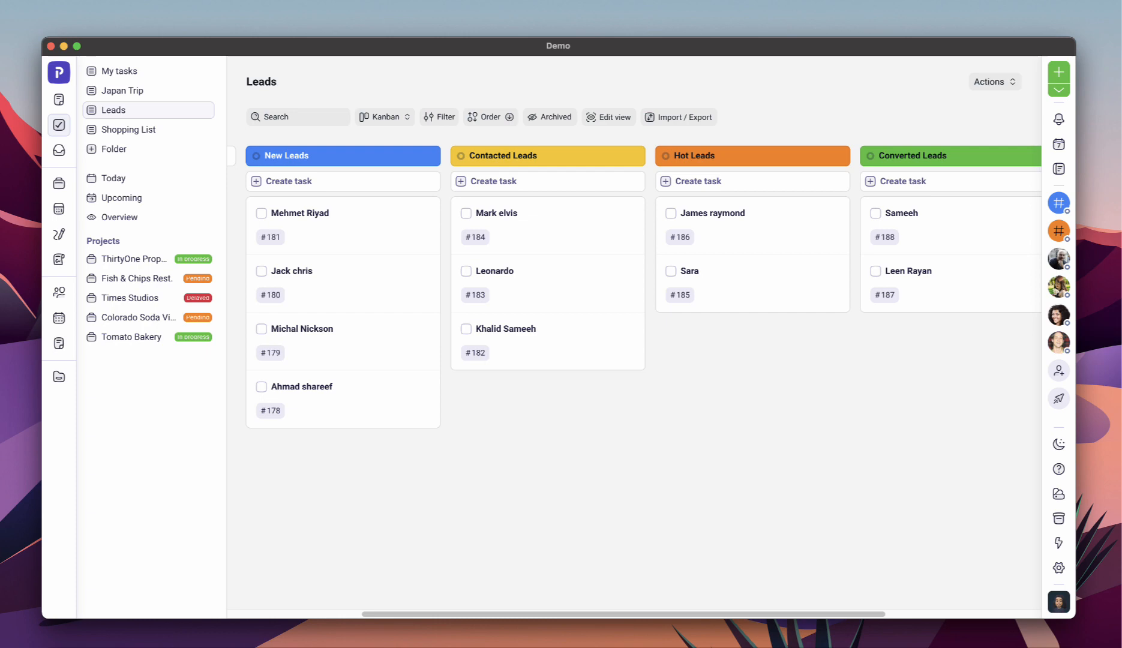
click(129, 130)
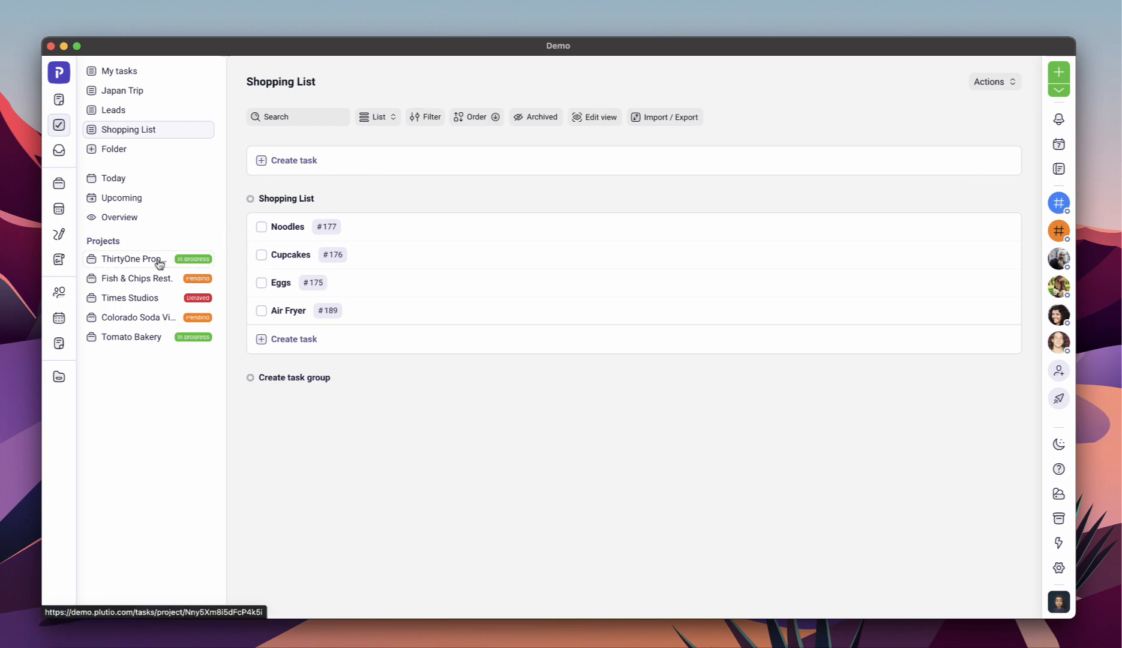
Open three client projects' task lists, including Company Commercial and Youtube Video Series
click(136, 279)
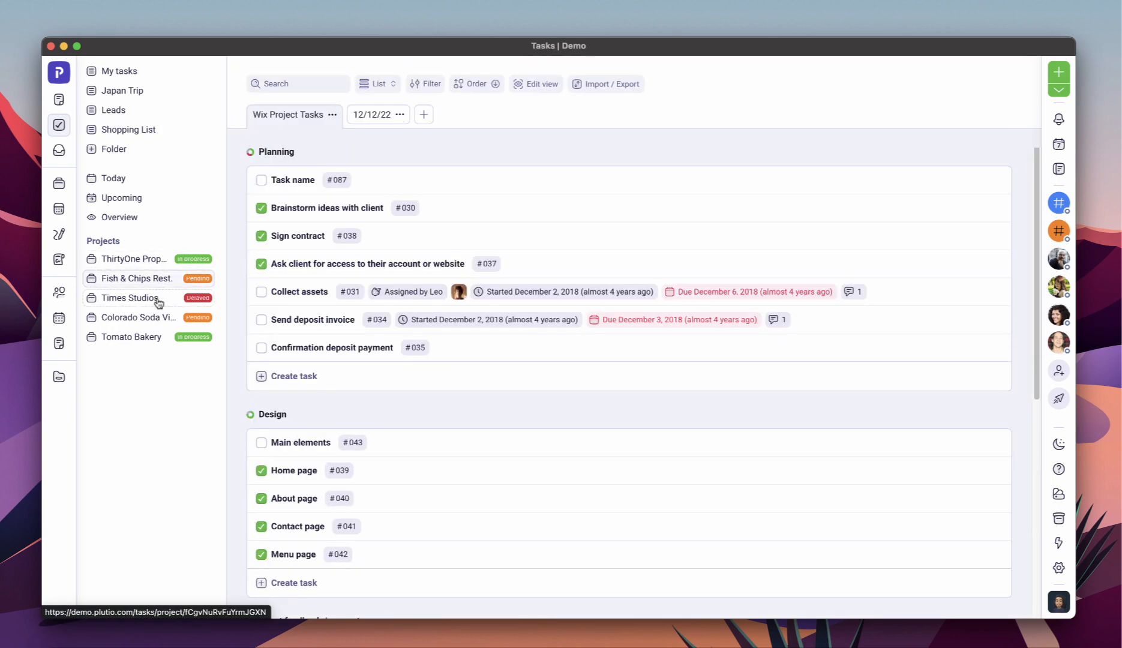
click(136, 317)
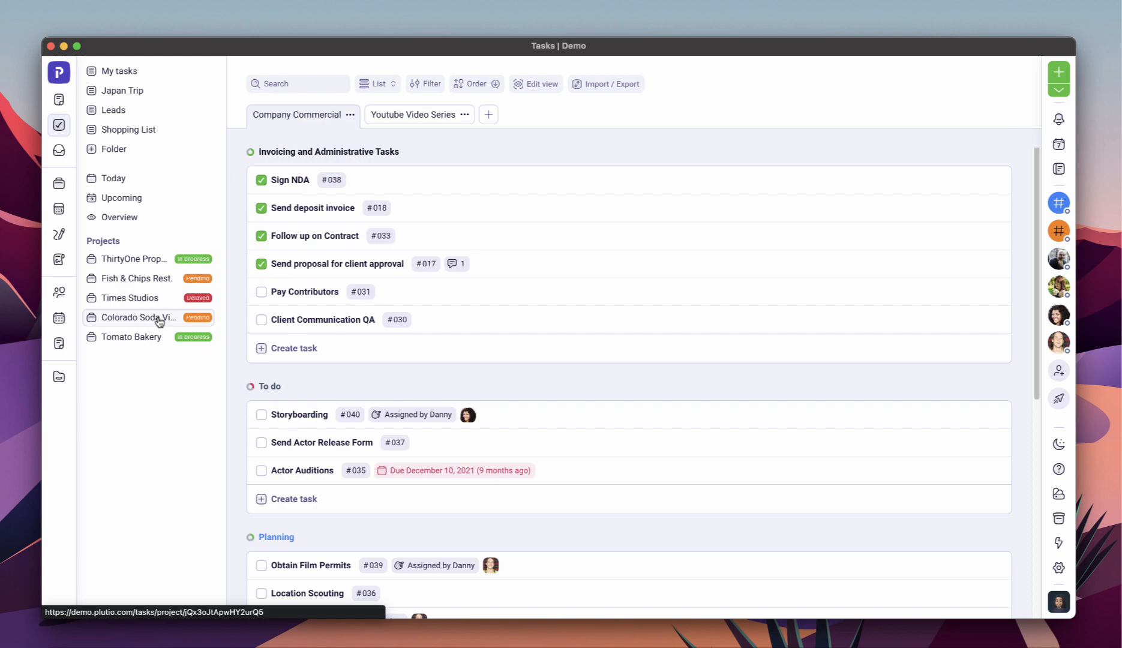
click(131, 337)
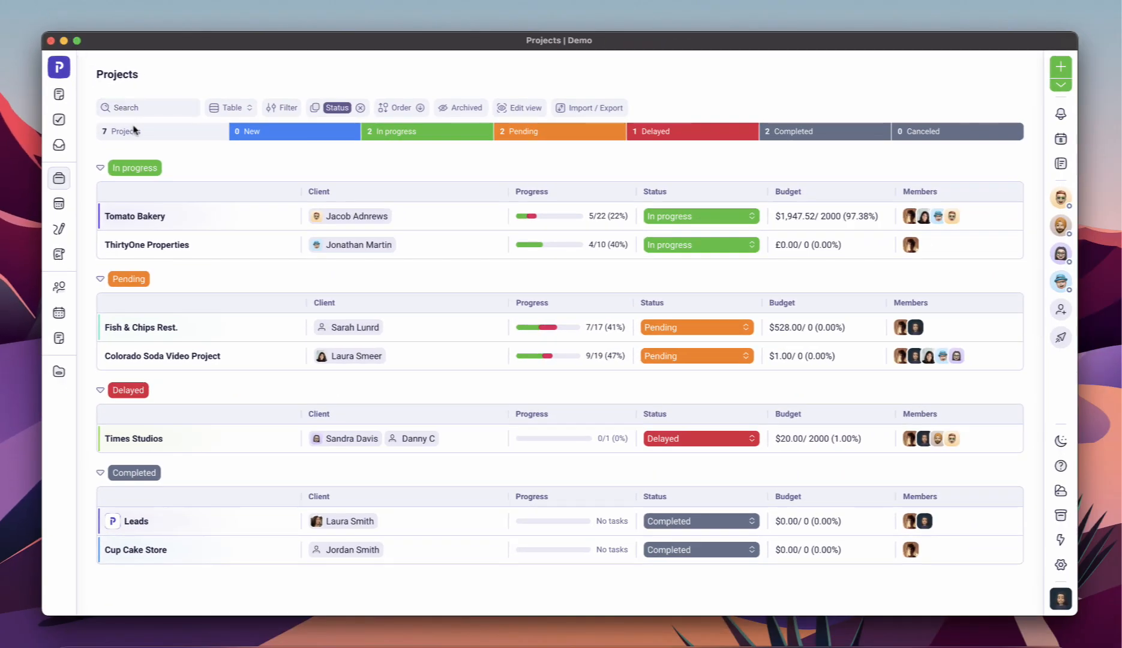
Open the Tomato Bakery project, check its Proposals, and return to its Tasks
click(135, 216)
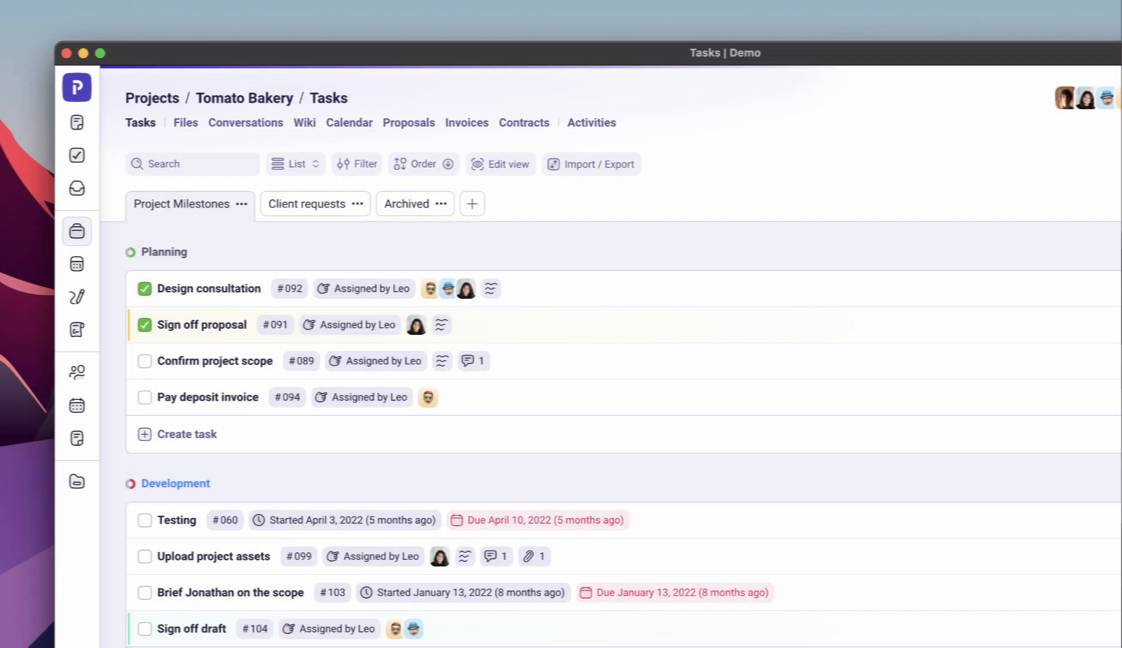
click(409, 123)
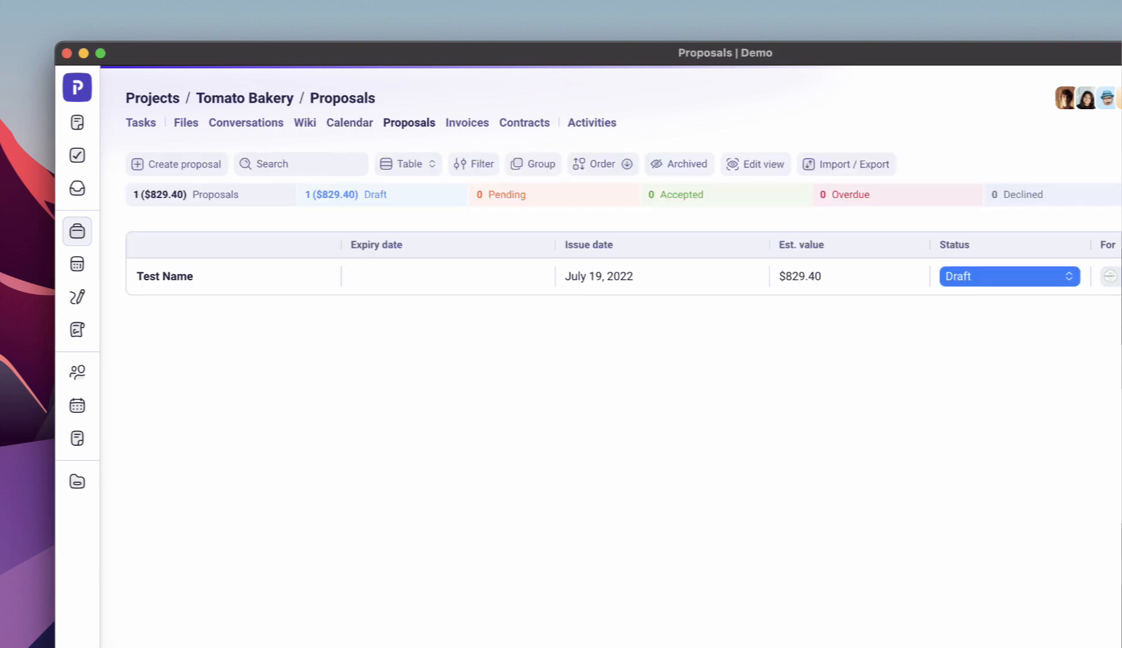
click(141, 122)
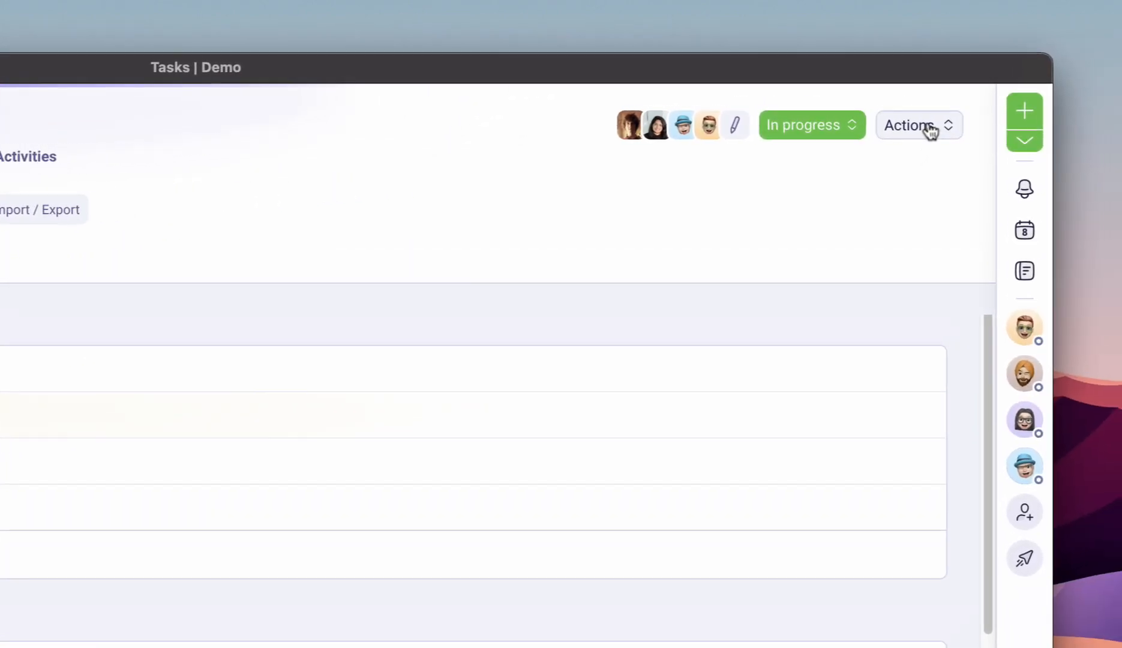
Open the project settings via Actions to see client, dates and billing details
click(919, 125)
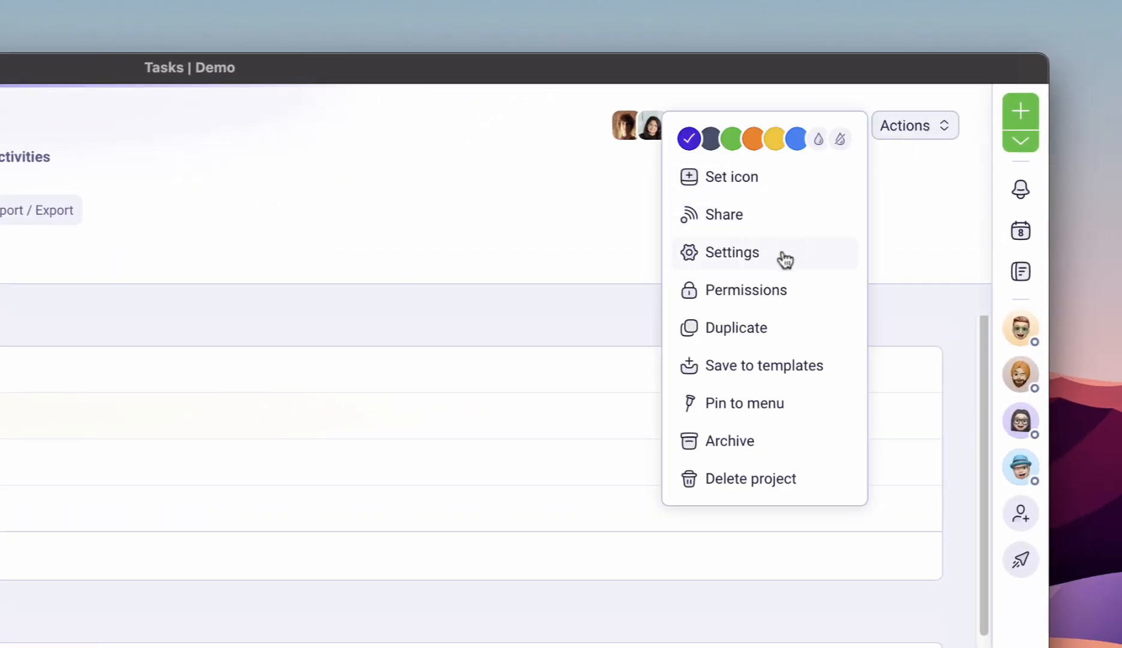
click(732, 252)
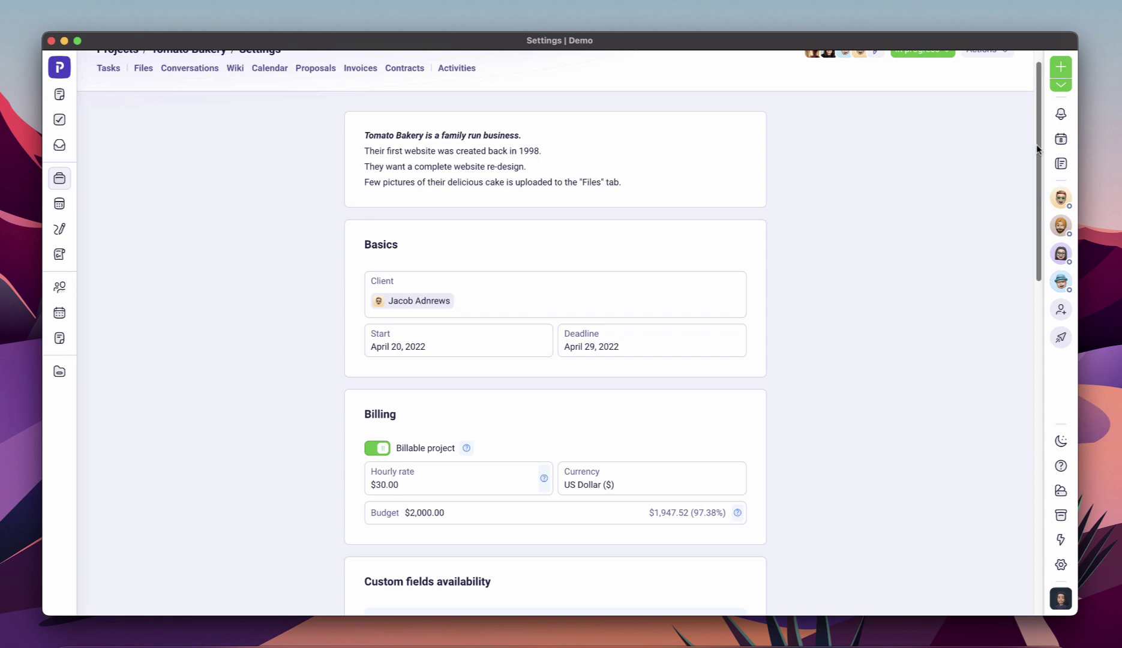
scroll(down, 3)
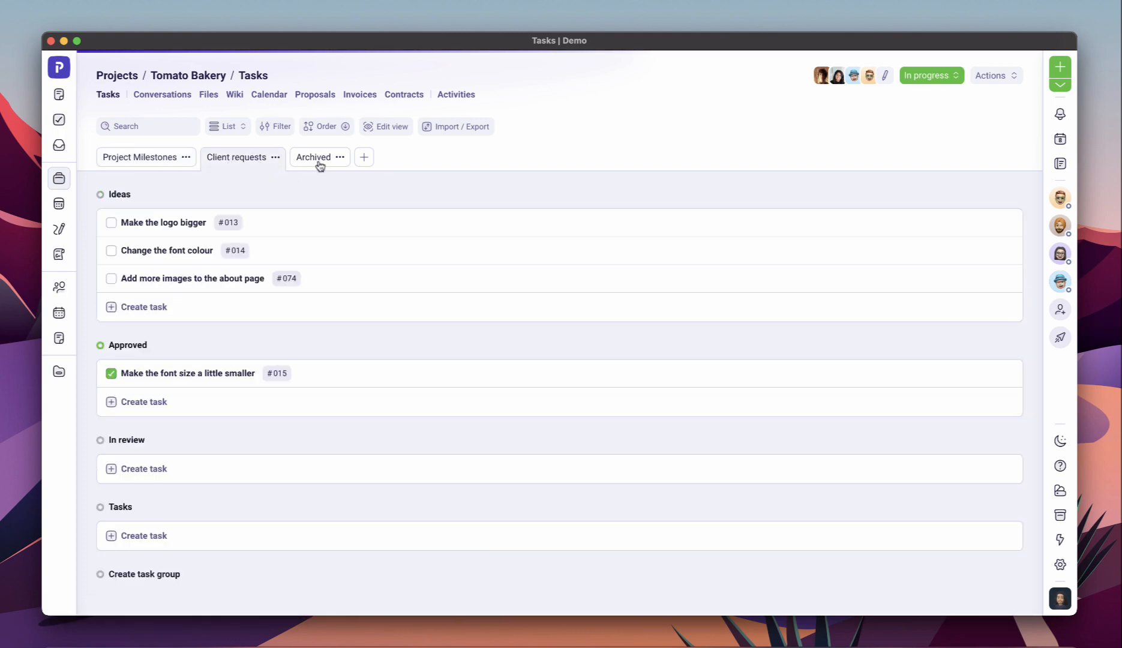
Check Tomato Bakery's Archived, Client requests and Project Milestones task tabs
click(313, 157)
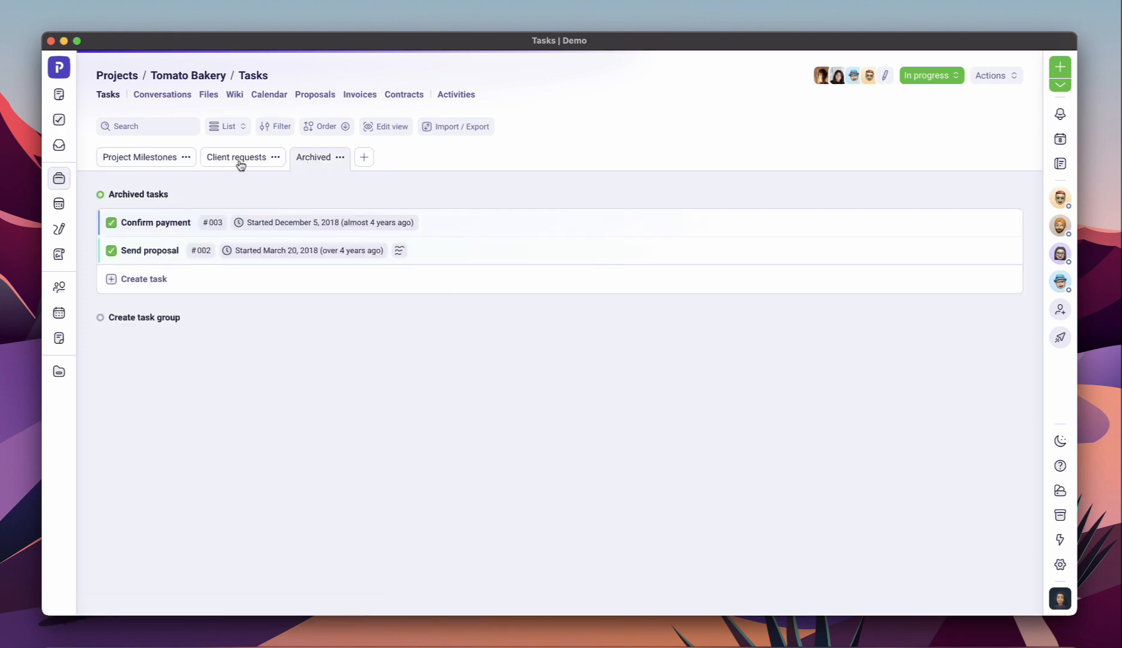
click(140, 156)
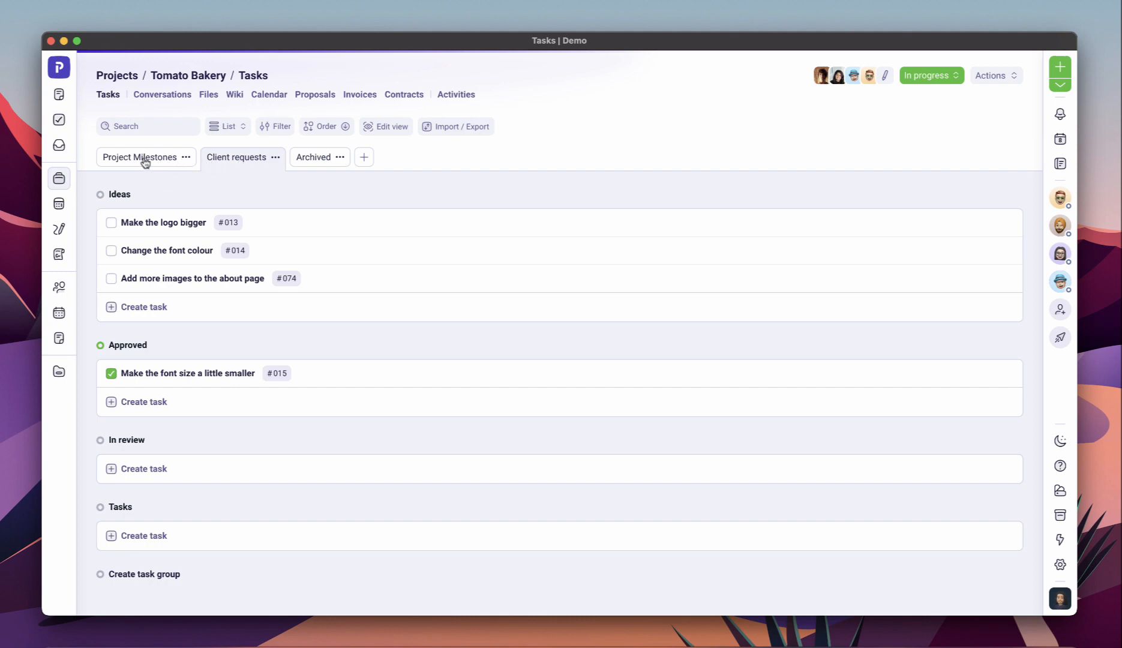
click(140, 156)
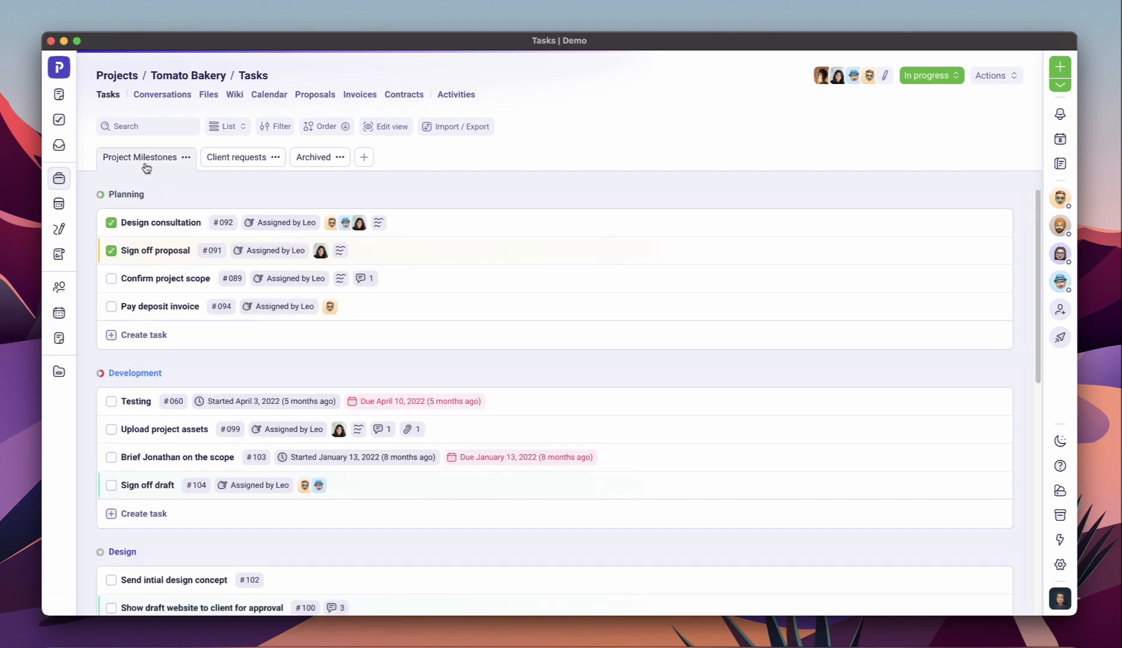
Open the Design consultation task and dock its details beside the milestone list
click(161, 223)
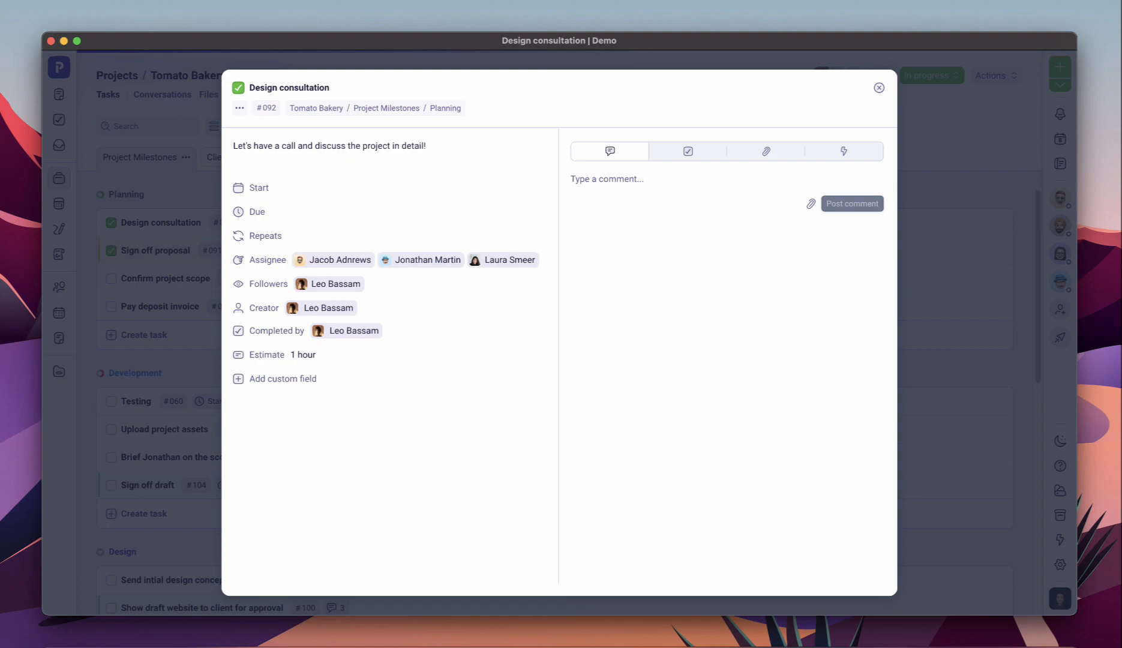
click(879, 87)
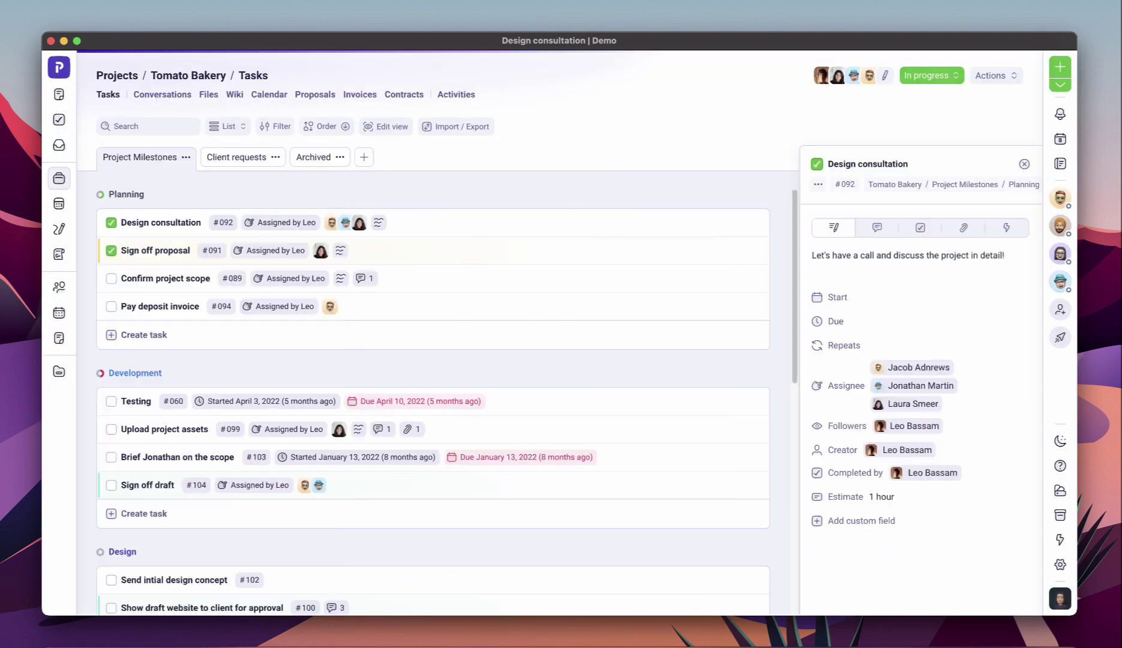
click(60, 205)
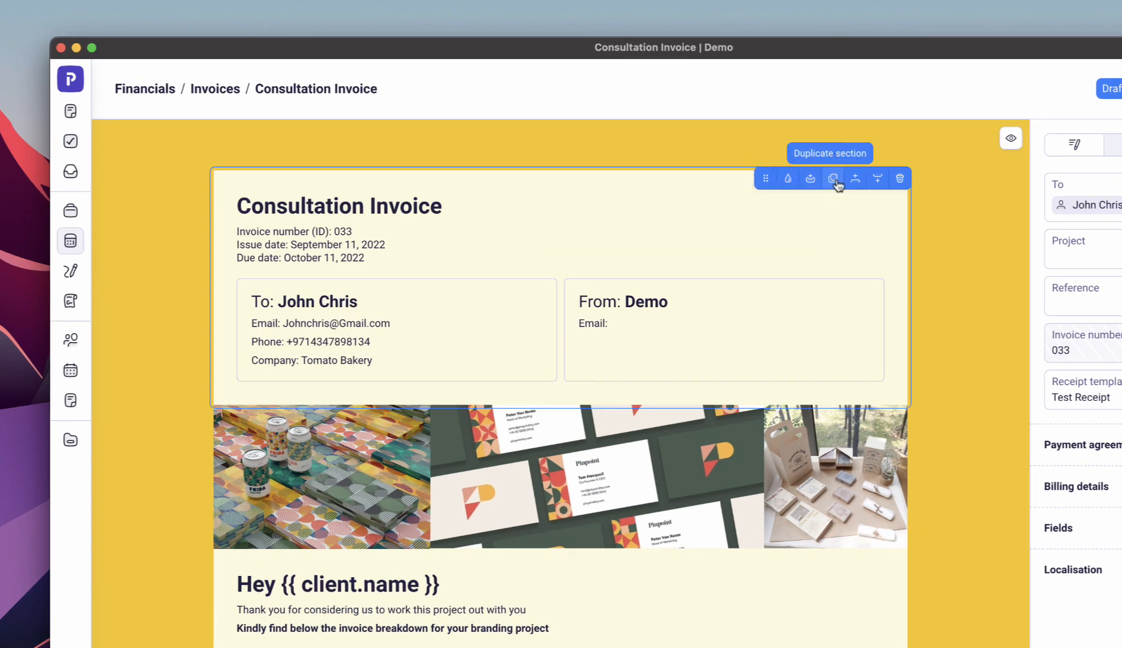
mouse_move(737, 319)
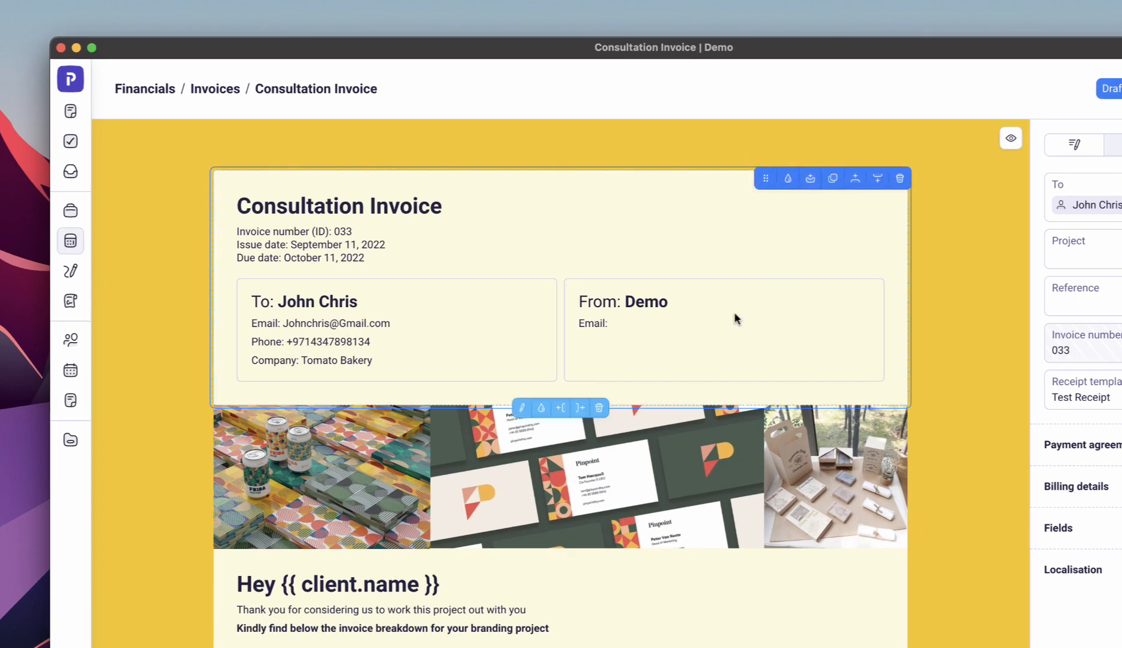
mouse_move(581, 407)
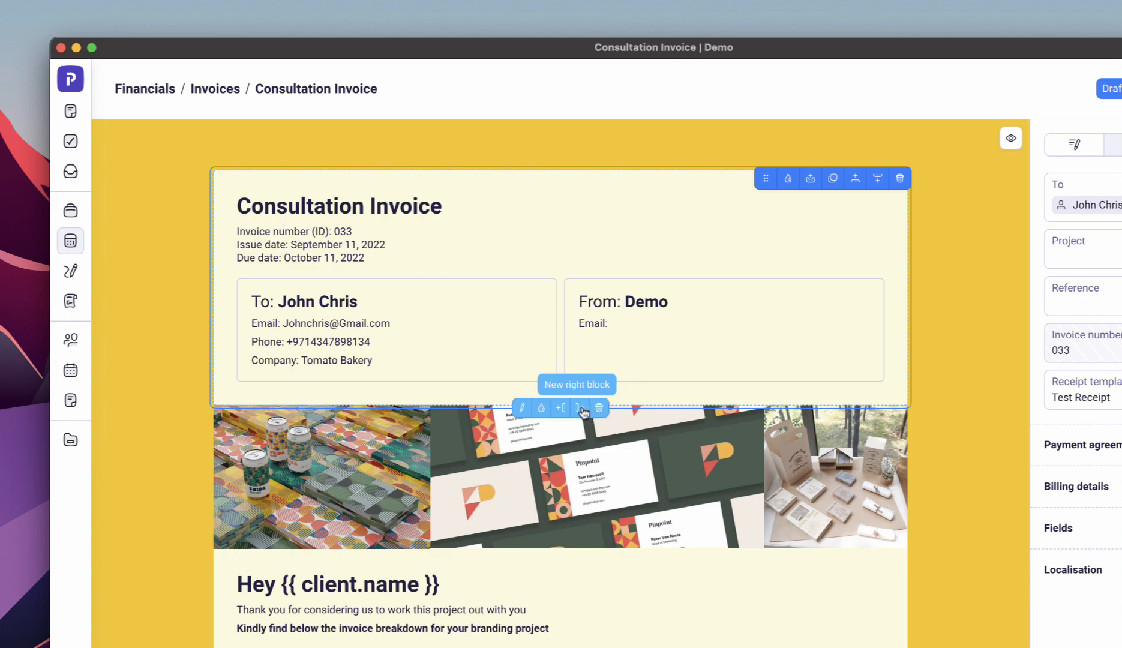
mouse_move(523, 408)
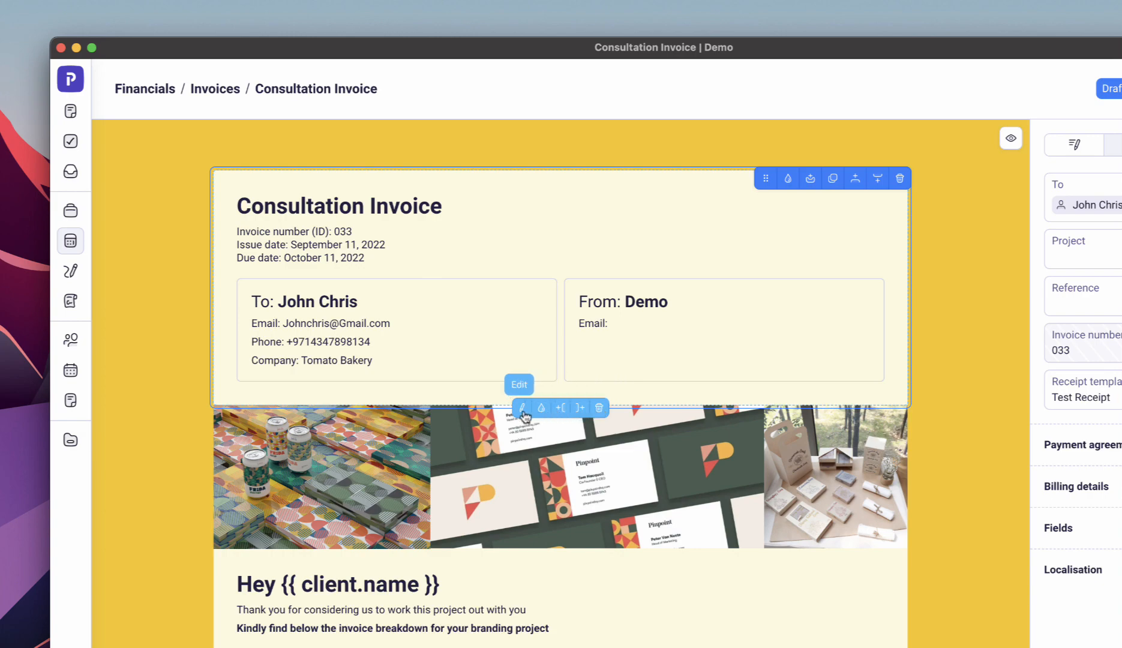
Scroll through the block type gallery for the Consultation Invoice and close it
scroll(down, 3)
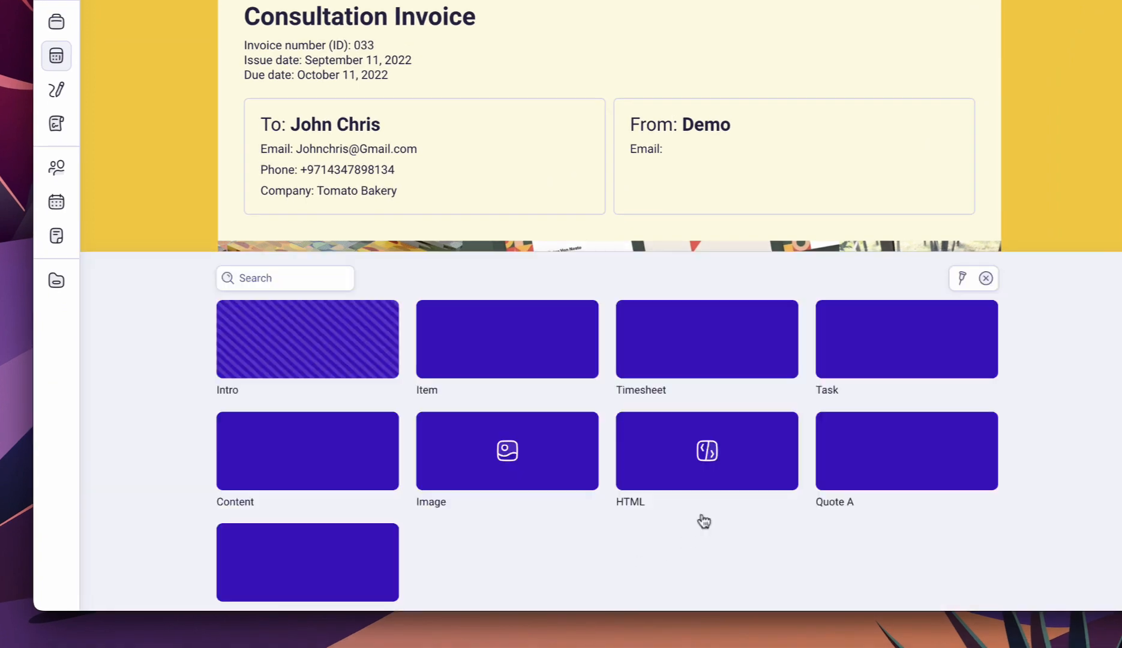
click(986, 279)
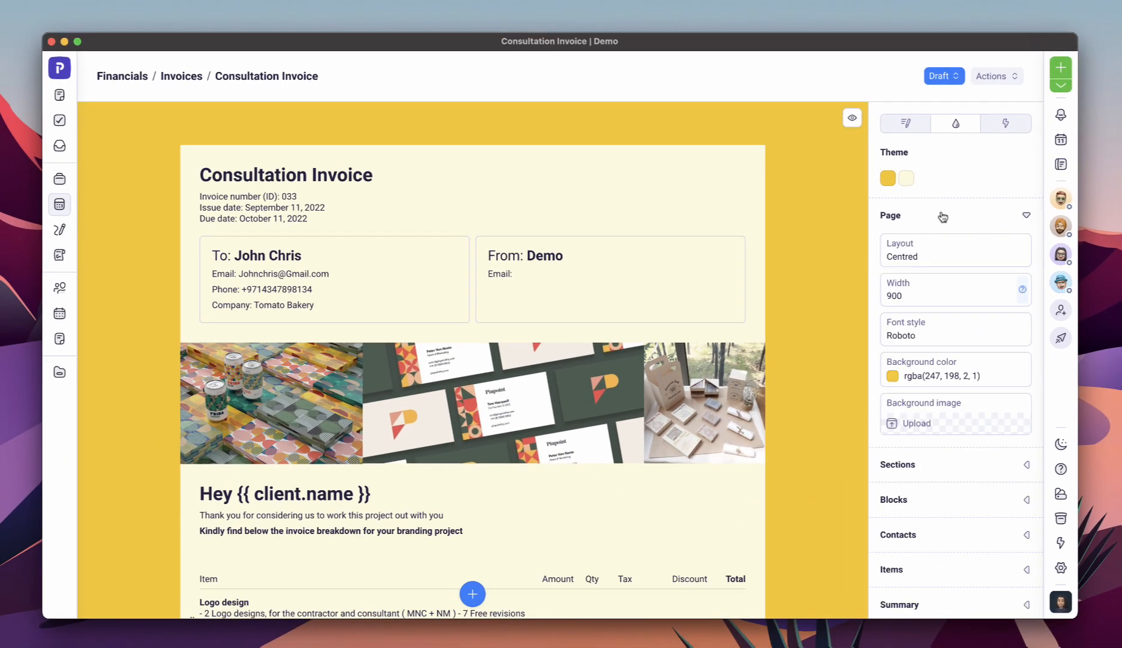
Collapse the Page settings and select the invoice header section for styling
click(955, 330)
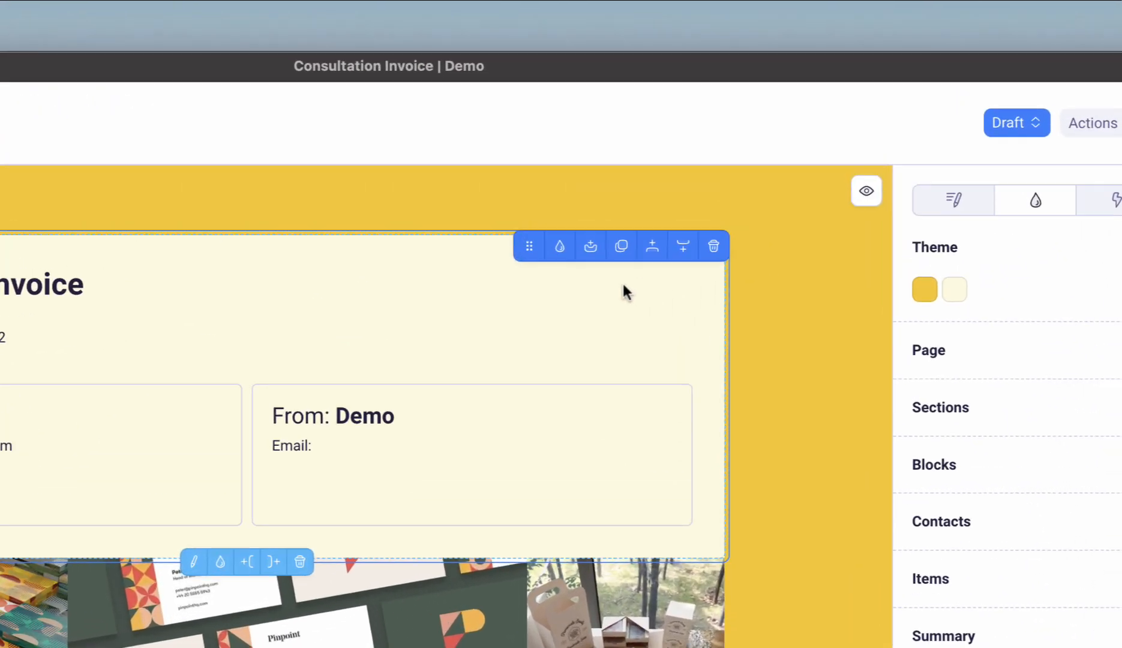
click(560, 246)
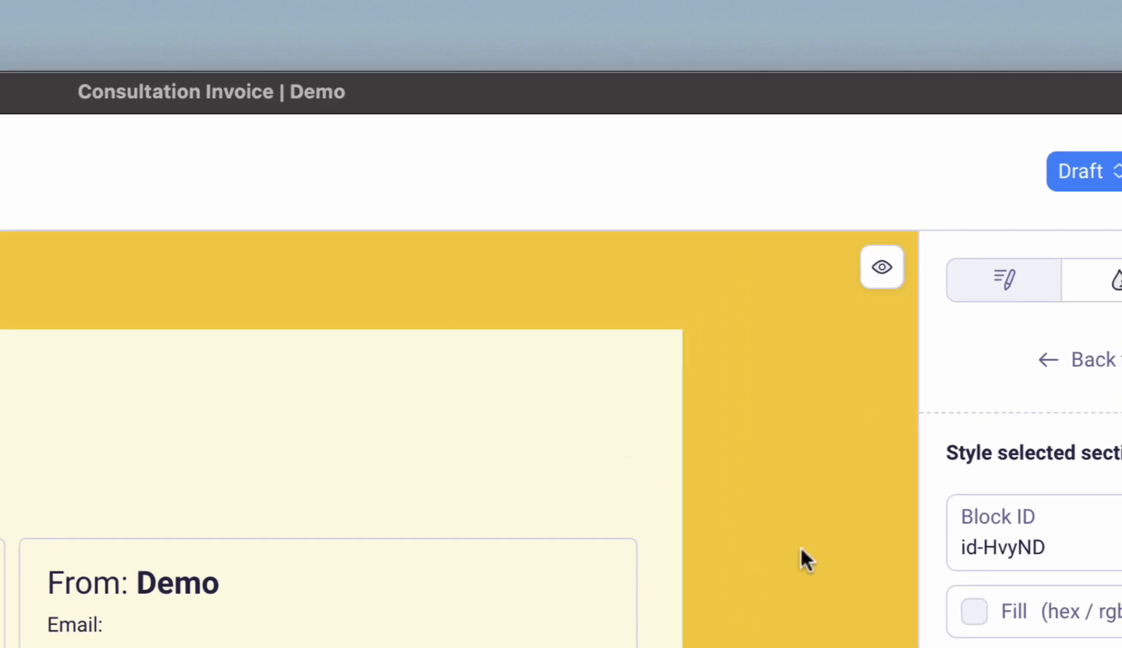
Set the header section fill to rgba(30,30,30,1) with #FFFFFF text and apply it
click(896, 268)
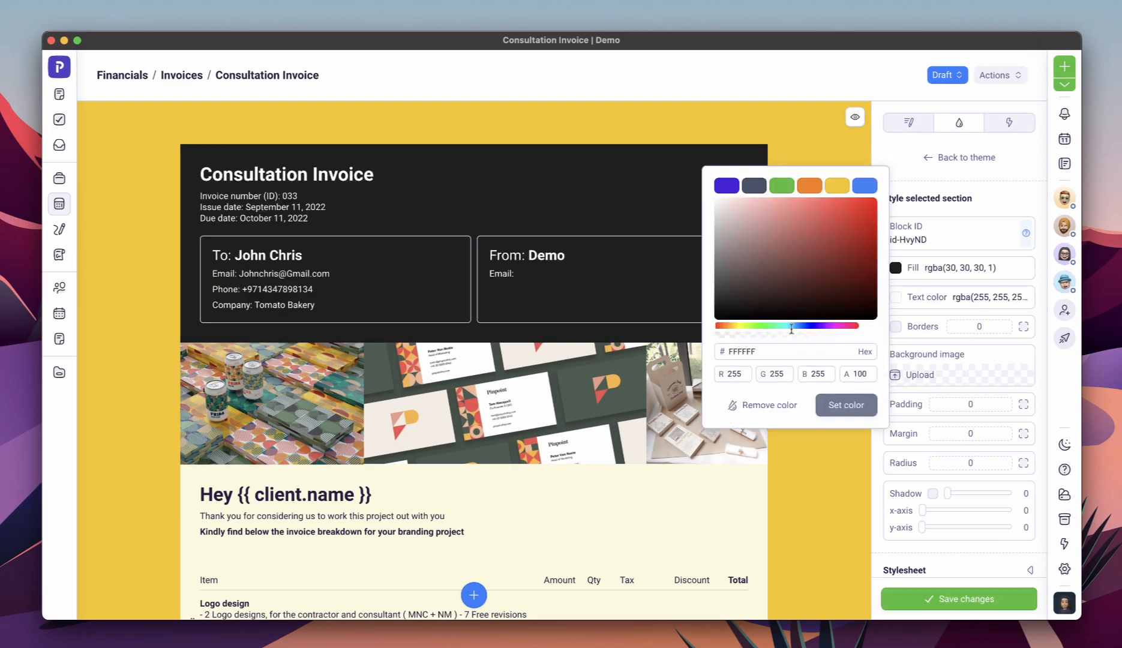
click(841, 558)
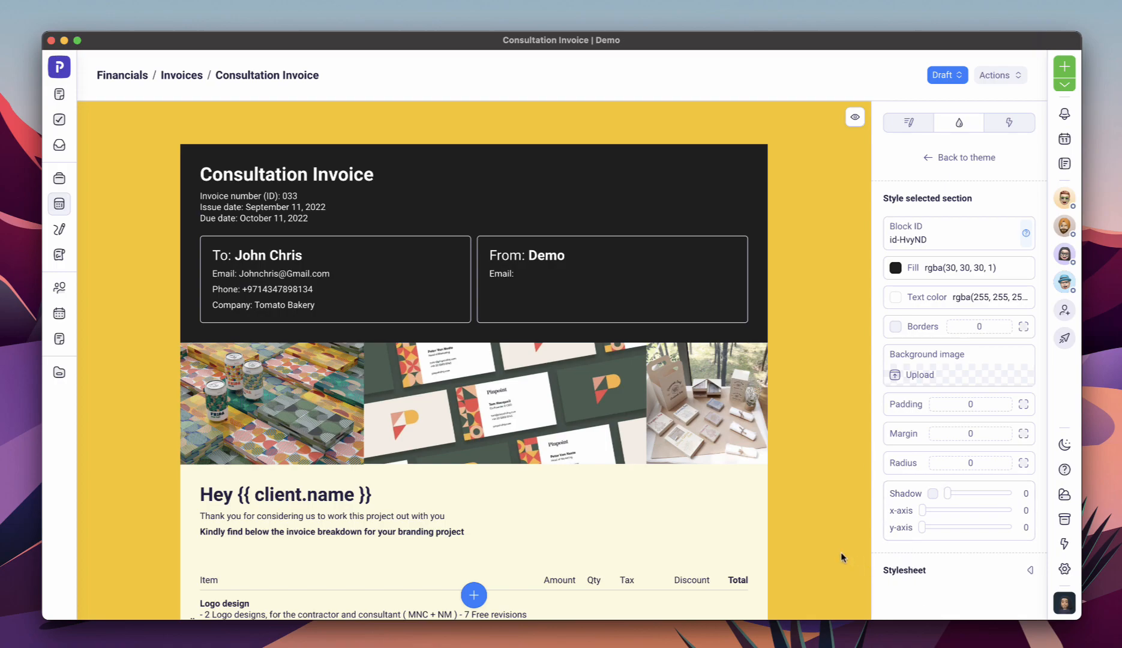
click(58, 145)
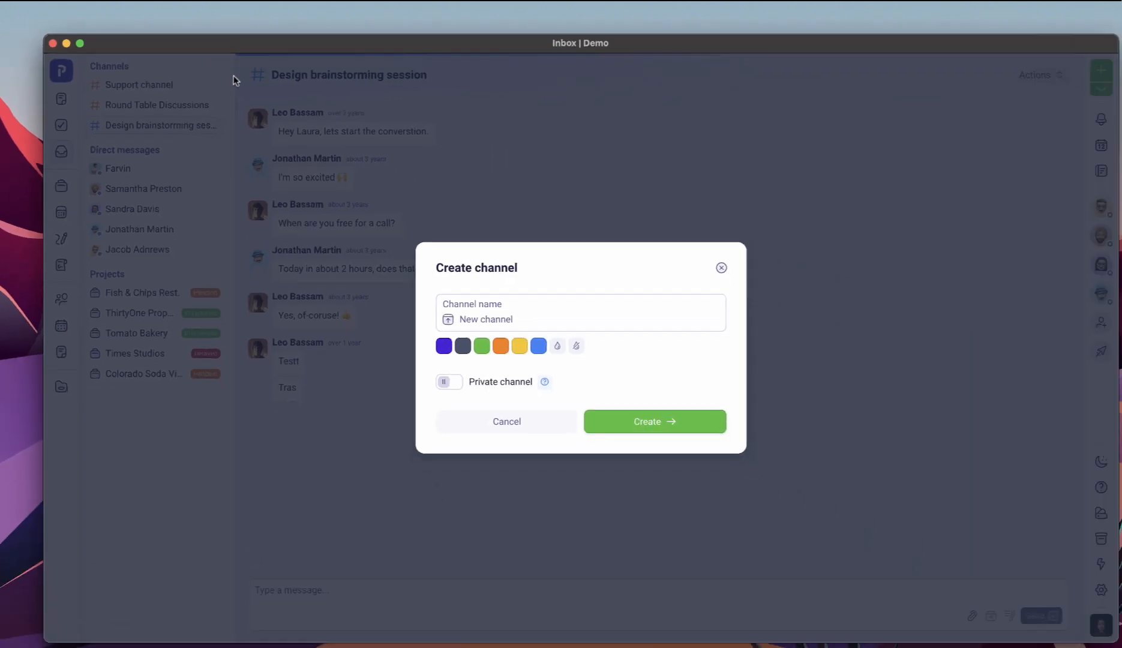
Create a 'Content and Growth' channel in the inbox
text(Content and Grow)
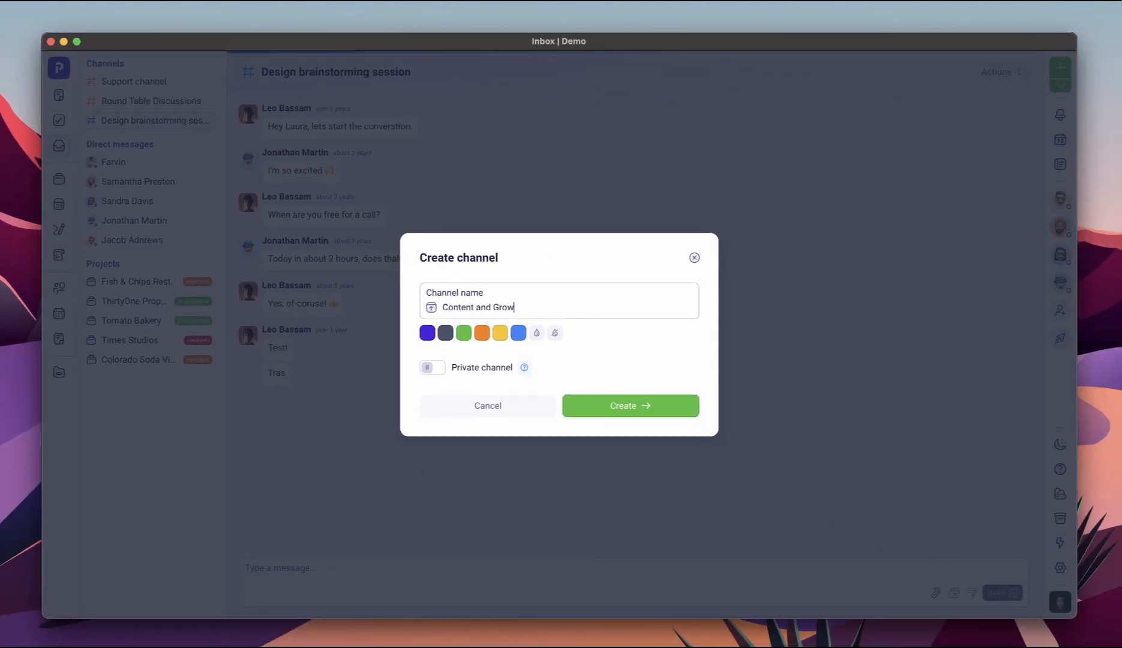
click(629, 406)
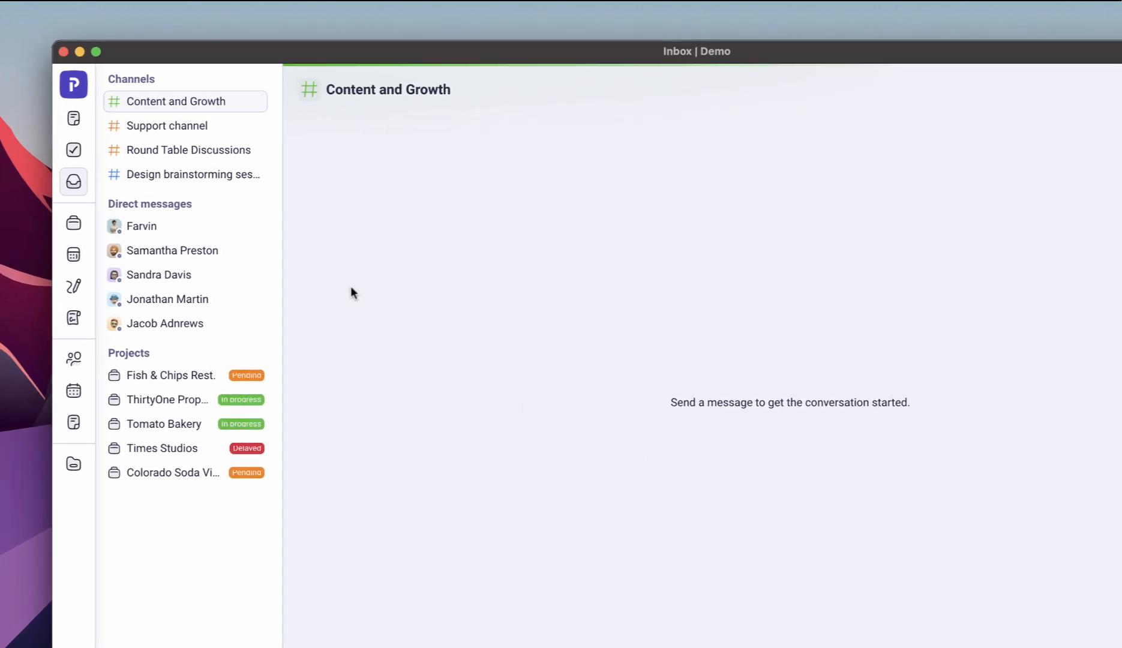
Reply 'Thank you Farvin!' in the direct message conversation and send it
click(142, 227)
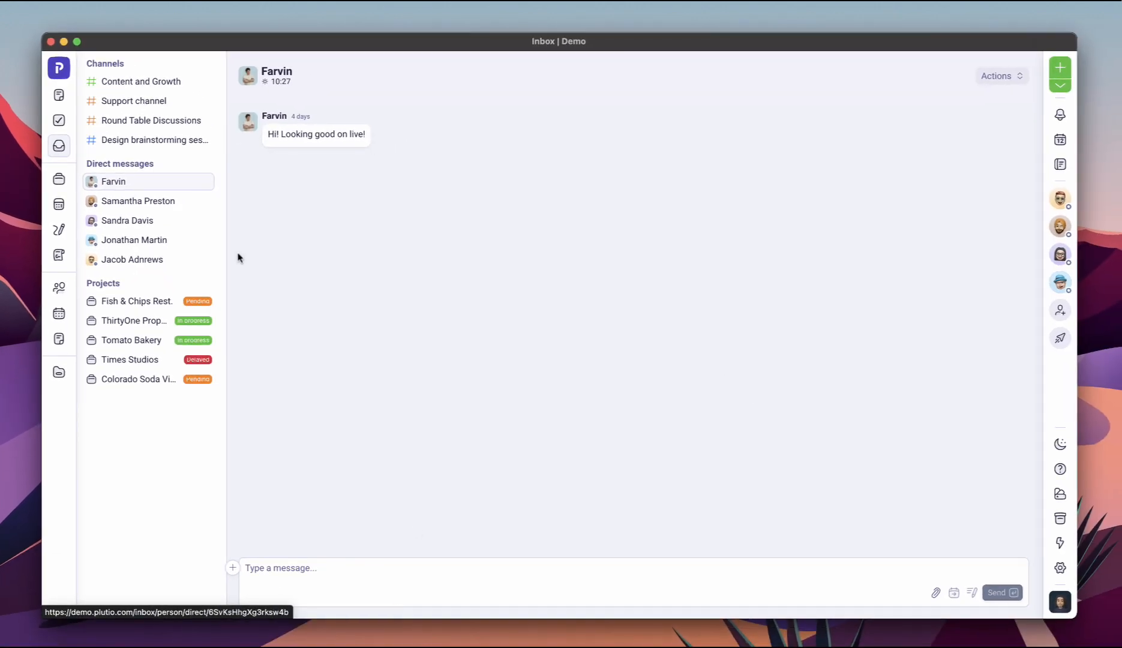
text(Thank you Farvin!)
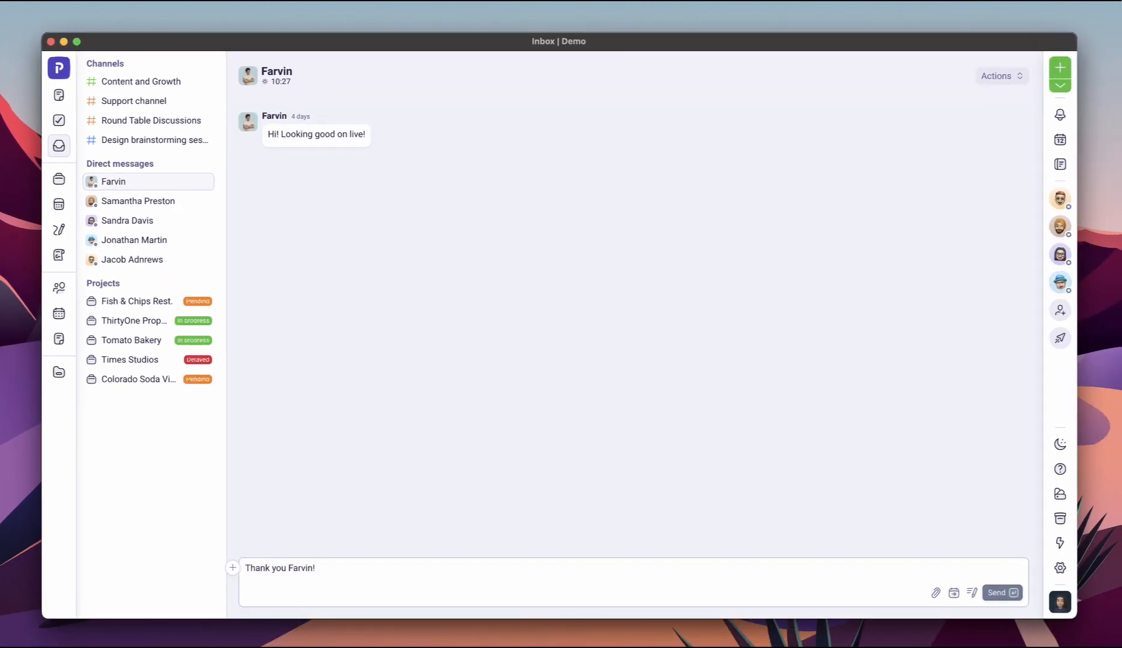
click(996, 593)
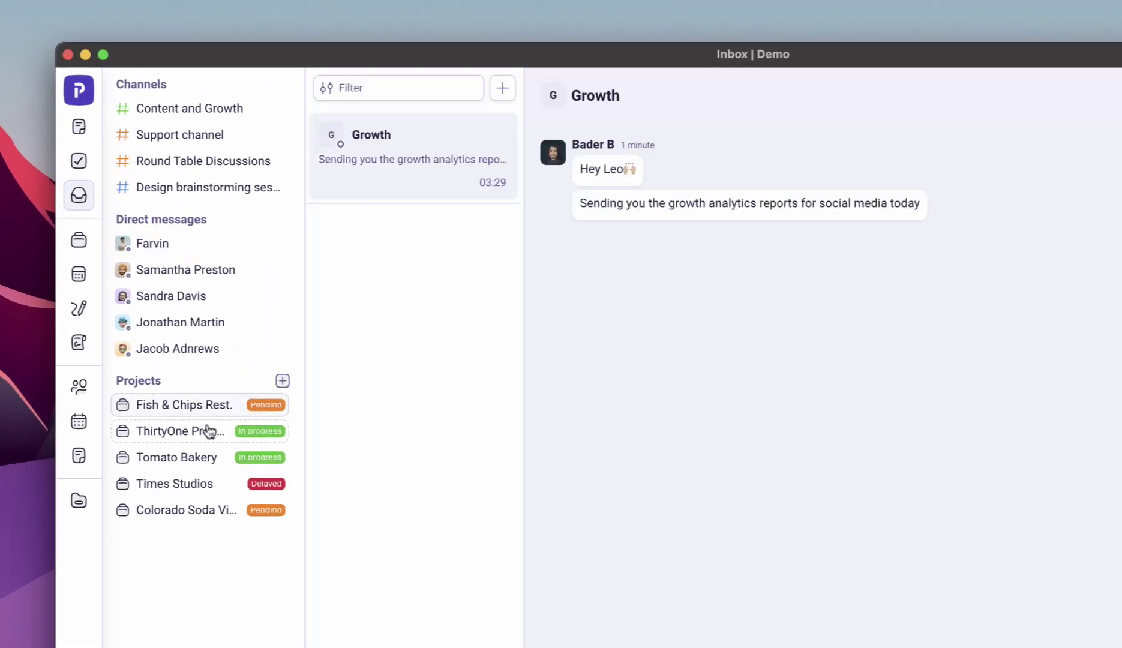
click(412, 156)
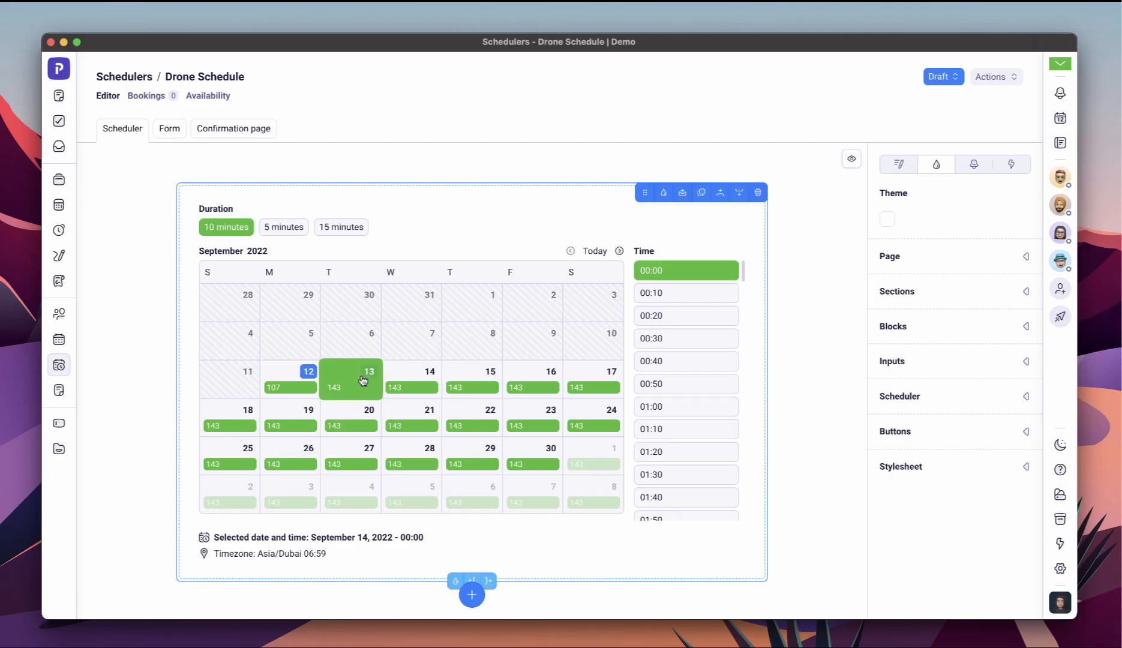
Pick September 15, 2022 at 00:30 in the Drone Schedule booking calendar
click(472, 380)
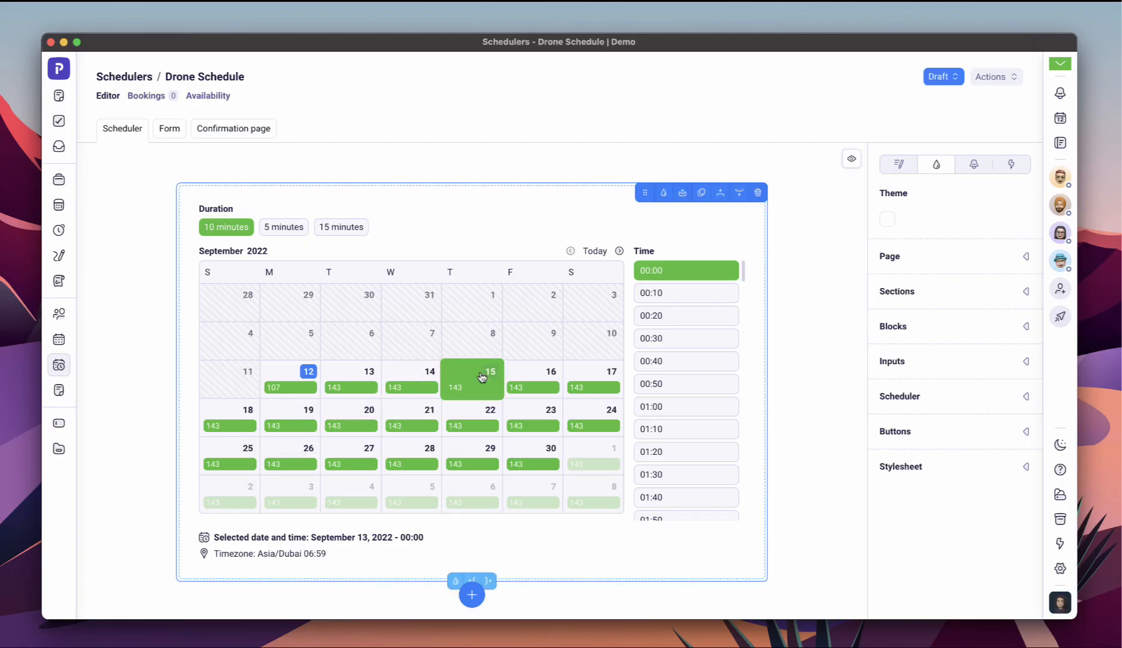
click(685, 339)
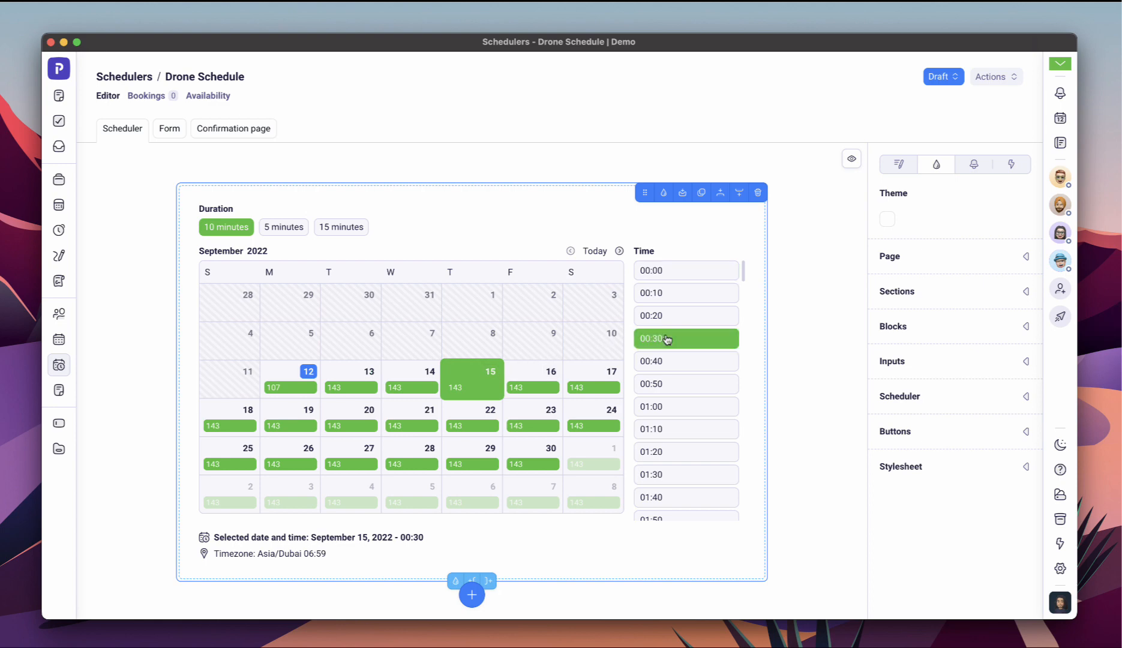
mouse_move(381, 245)
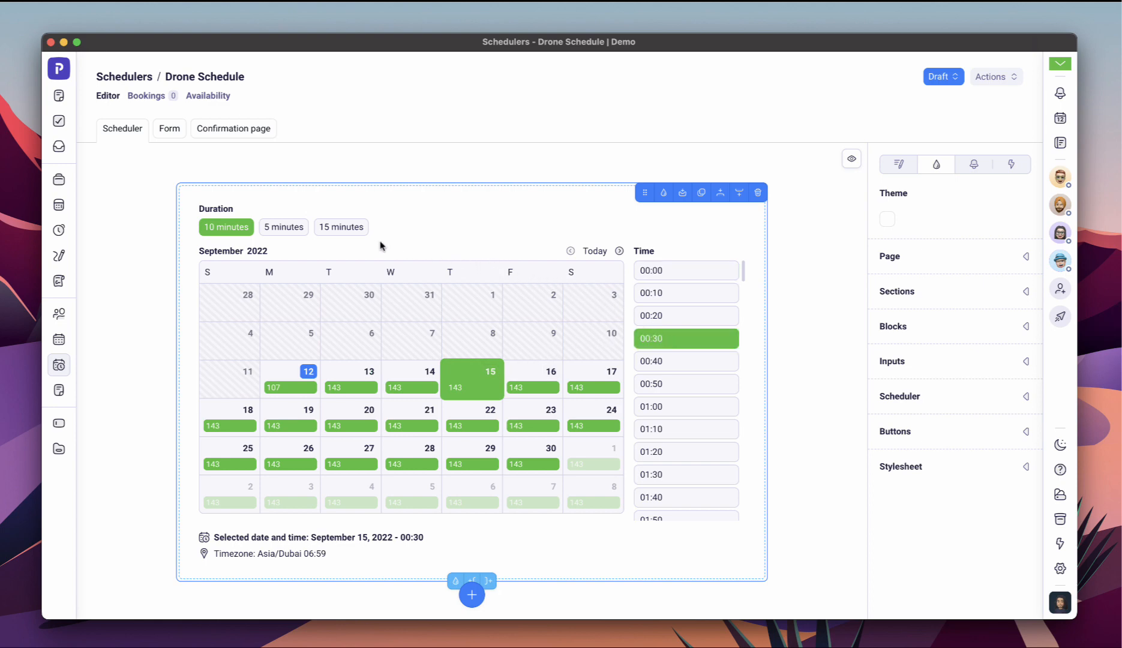
click(59, 205)
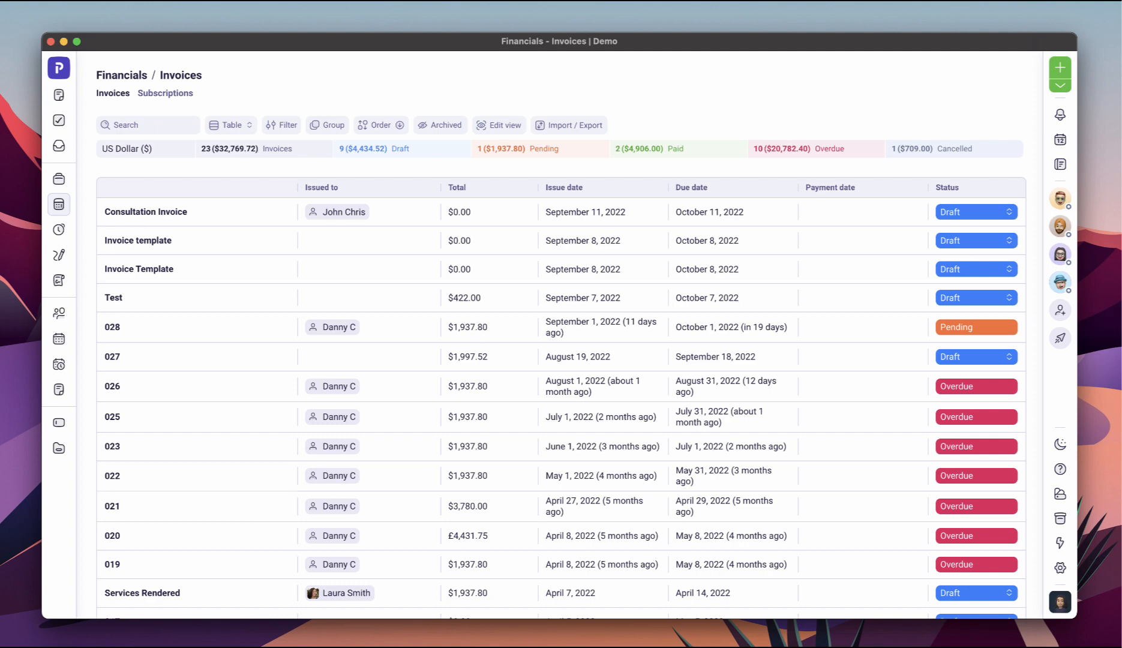
mouse_move(270, 218)
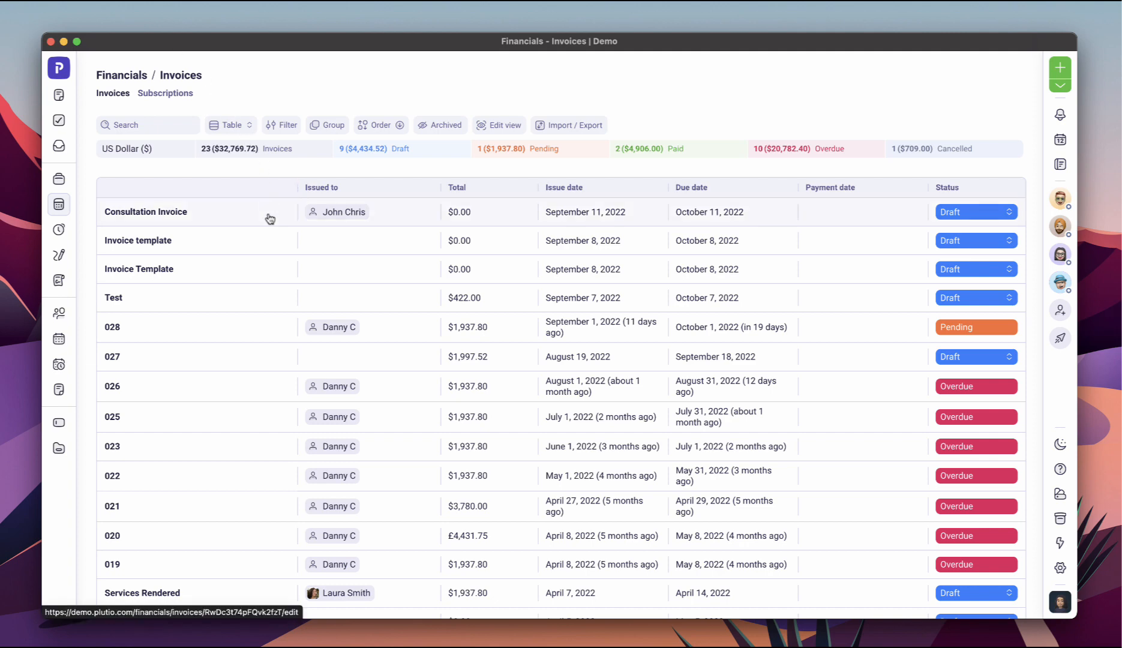
View the Consultation Invoice's billing details with PayPal and Stripe payment methods
click(146, 212)
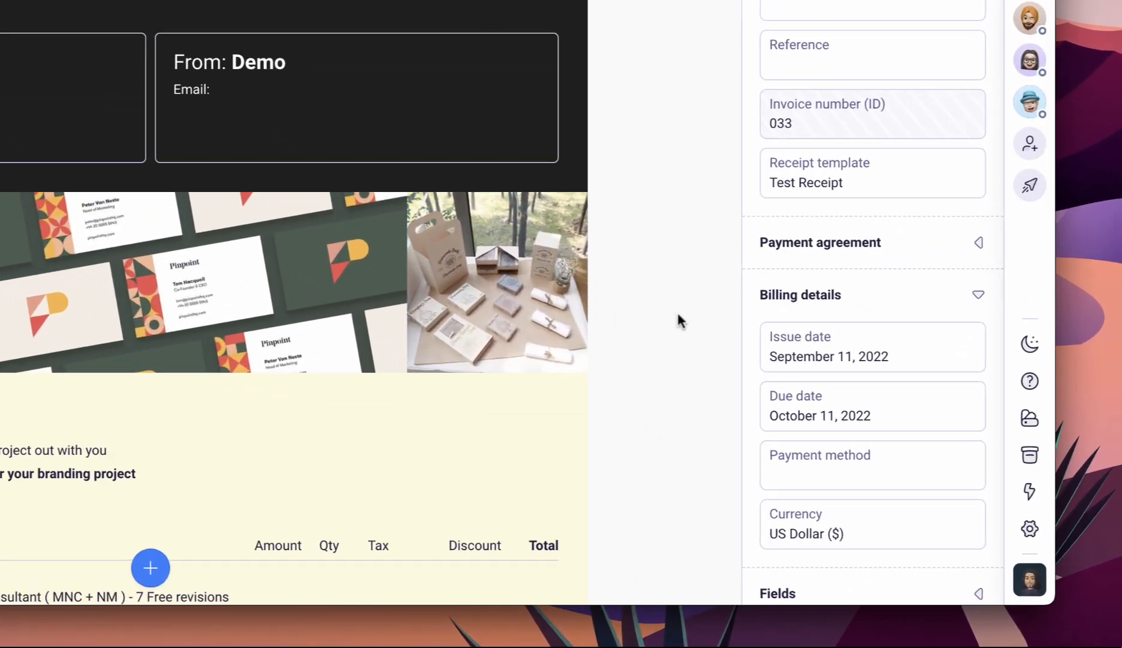
click(873, 465)
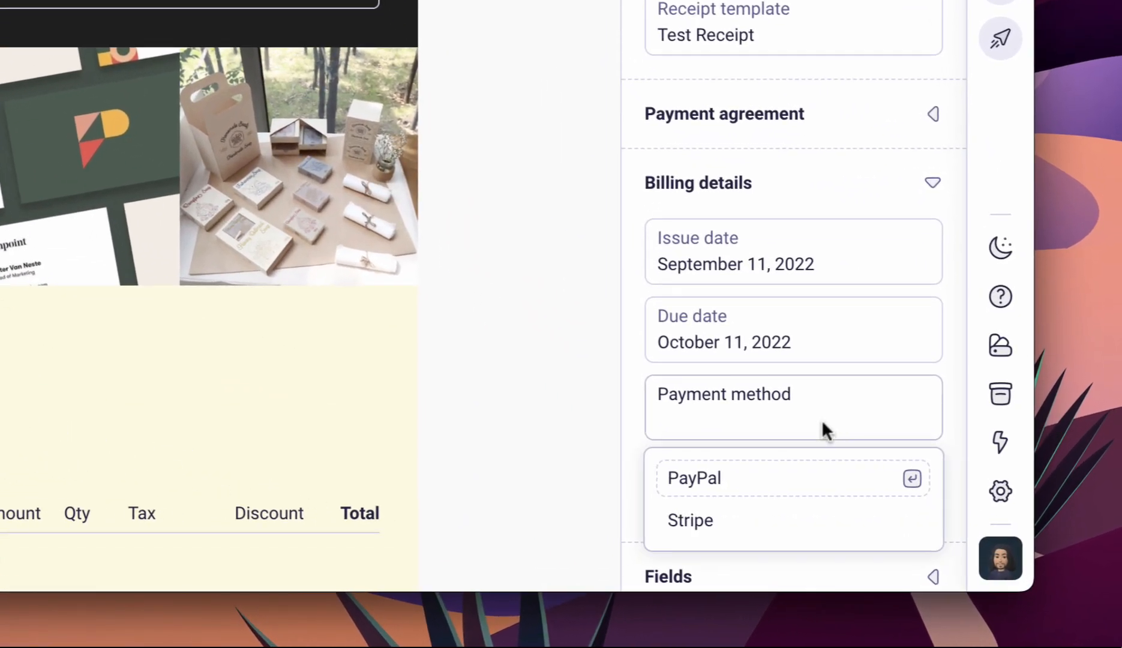
click(694, 478)
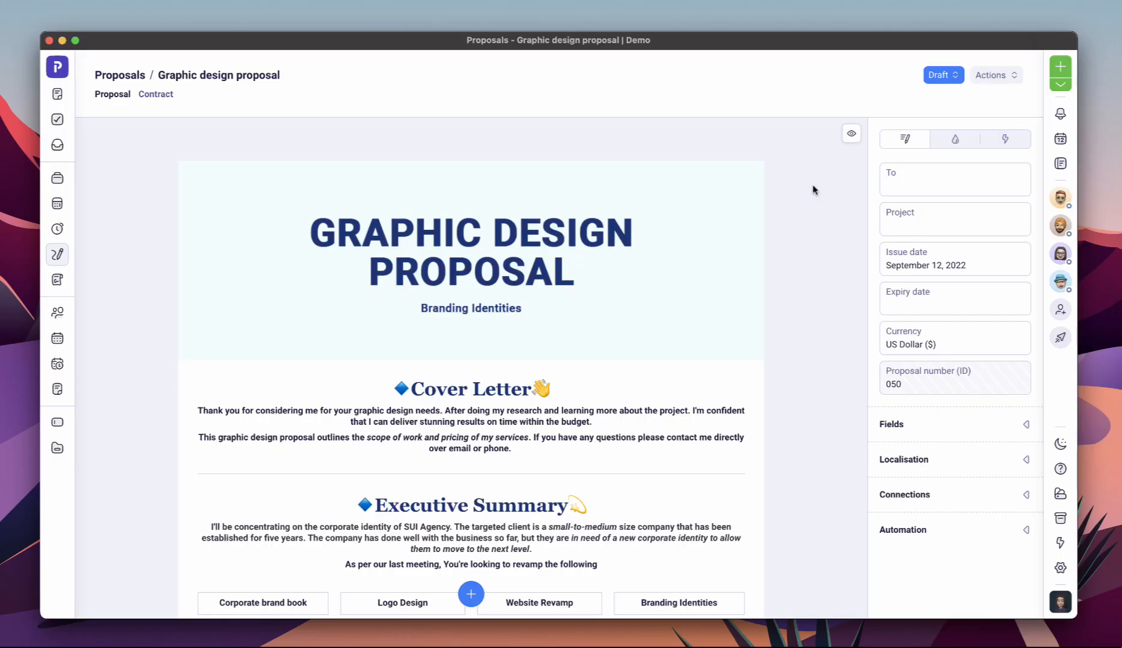
Scroll the Graphic design proposal through cover letter, executive summary and deliverables
scroll(down, 3)
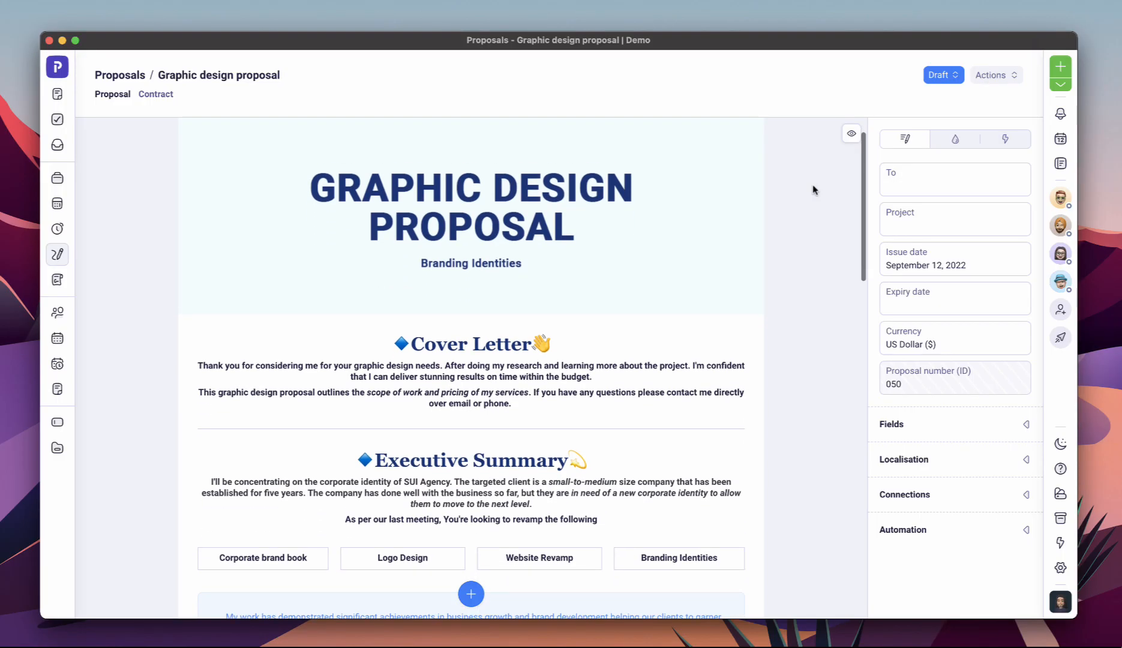
scroll(down, 3)
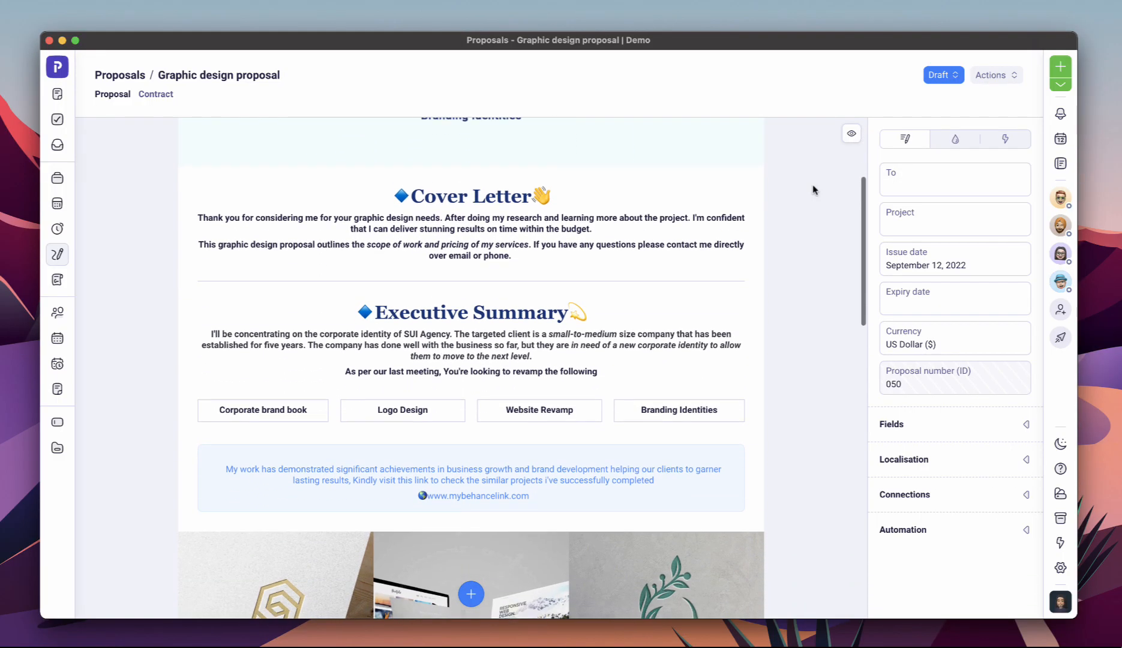
scroll(down, 3)
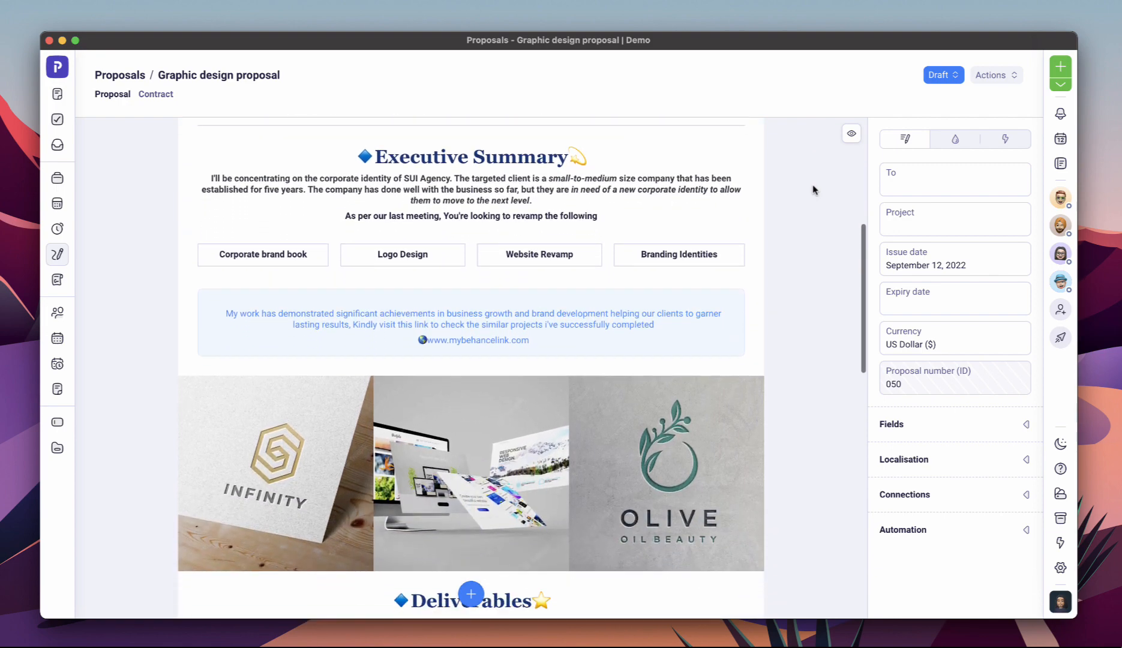
scroll(down, 3)
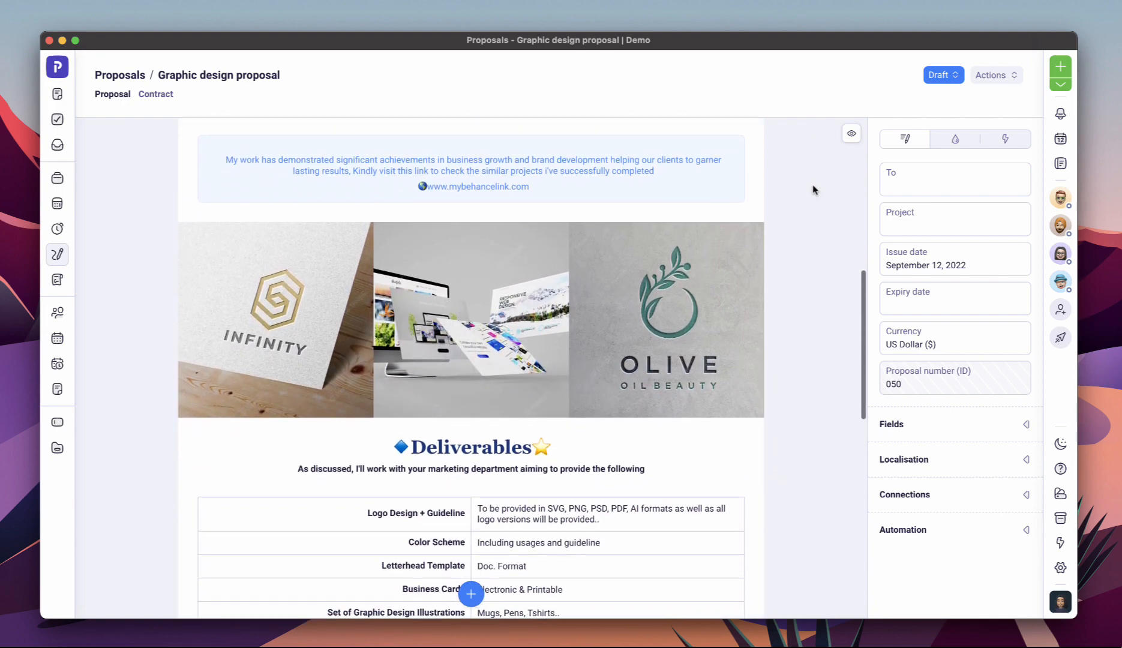
click(59, 279)
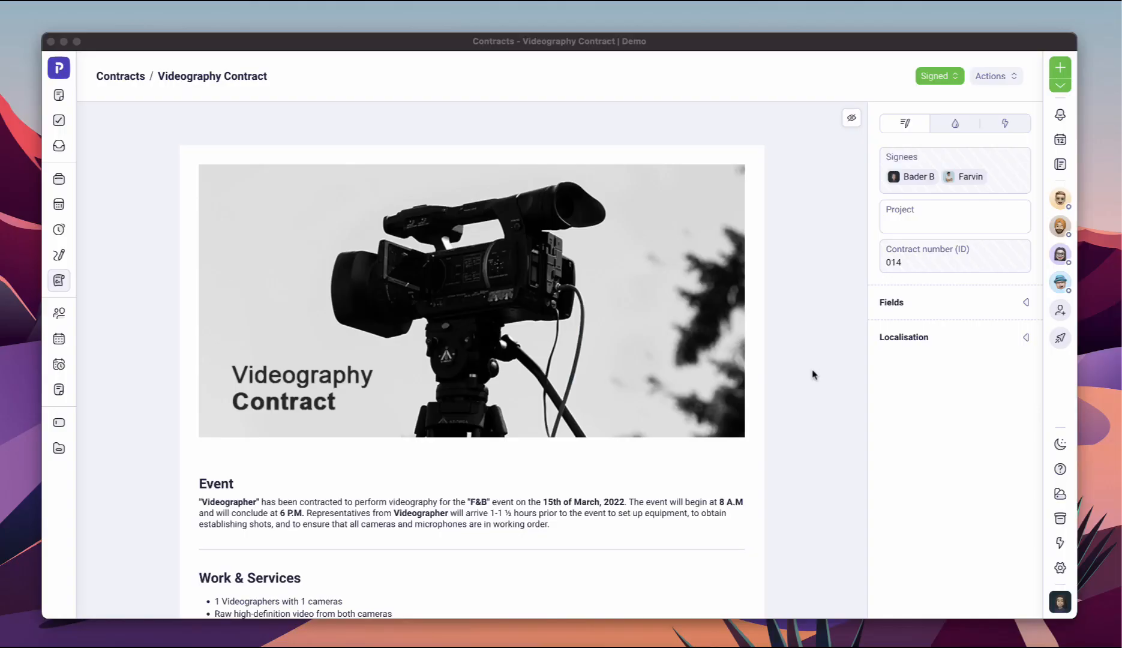
Scroll the Videography Contract through event, services, delivery, revisions and payment terms
scroll(down, 3)
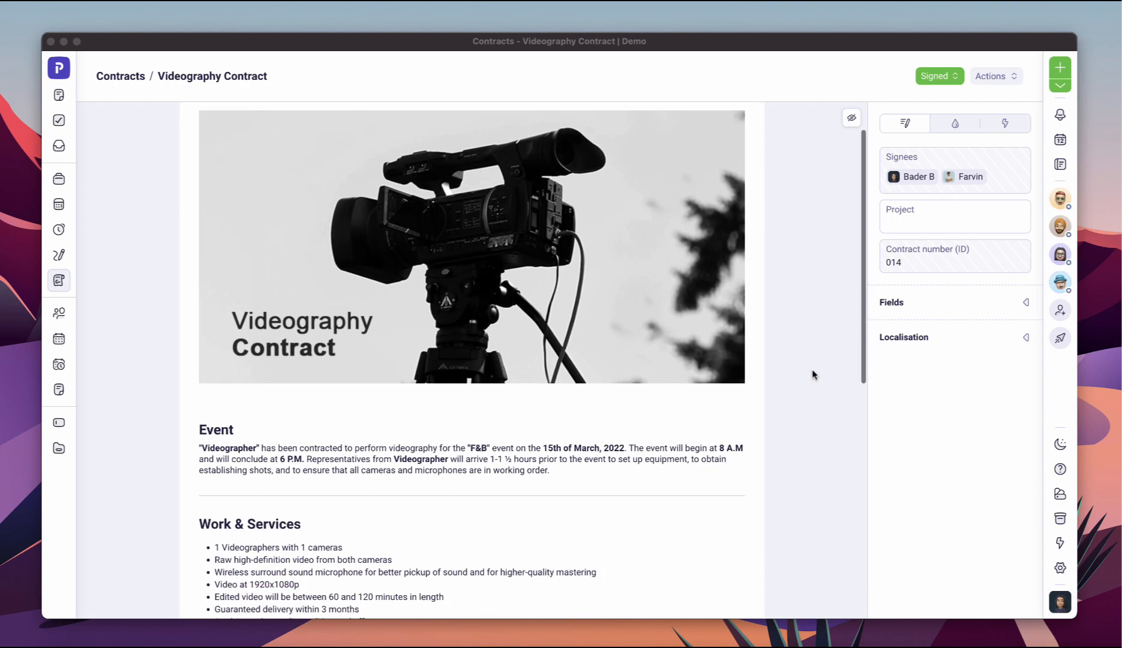
scroll(down, 3)
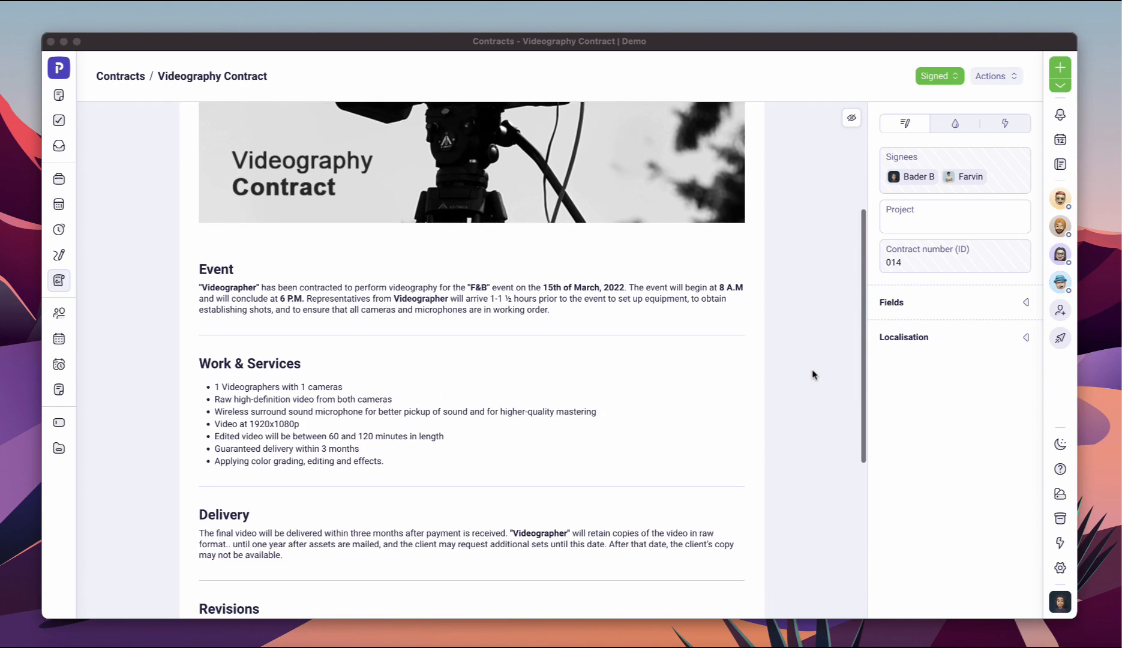
scroll(down, 3)
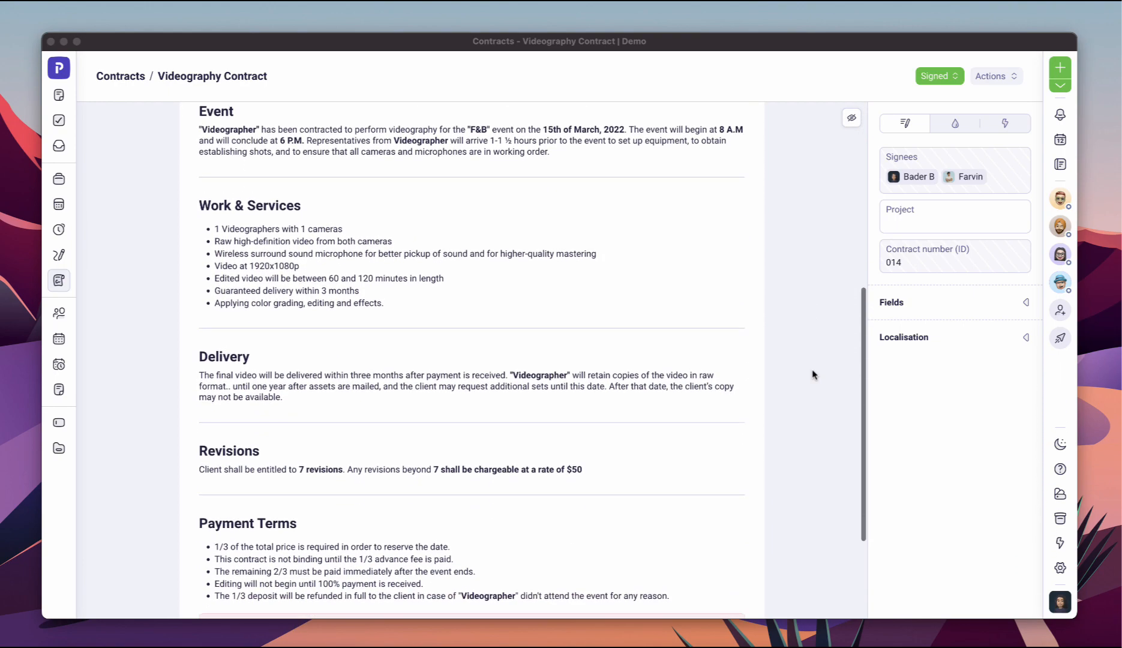
scroll(down, 3)
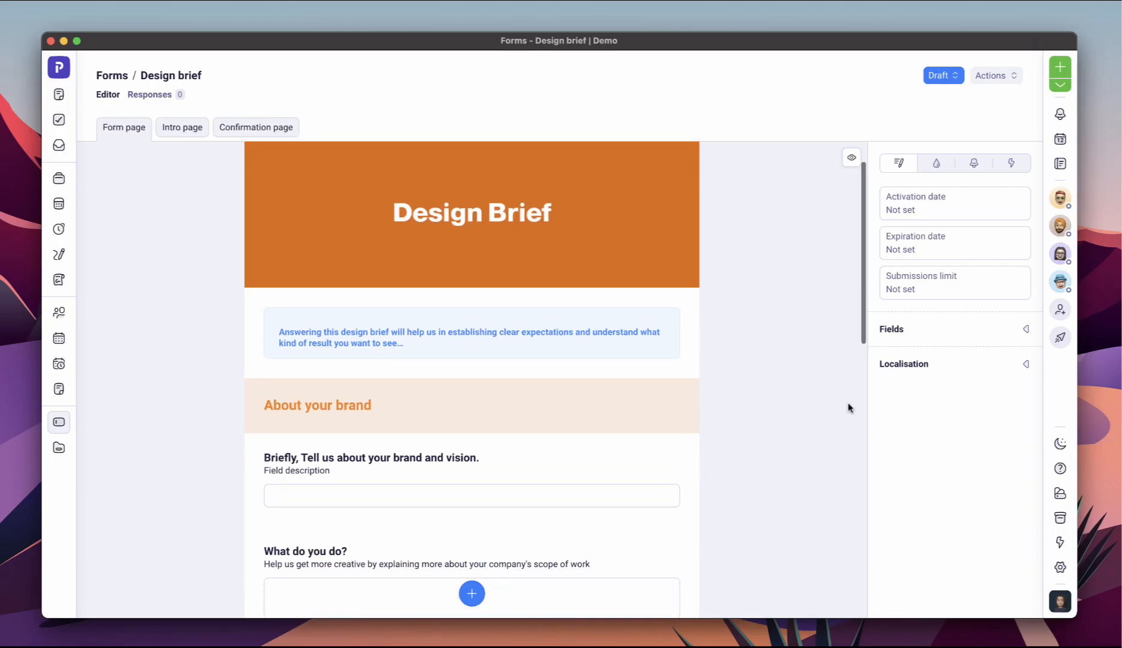
Scroll the Design brief form through its brand and project questions
scroll(down, 3)
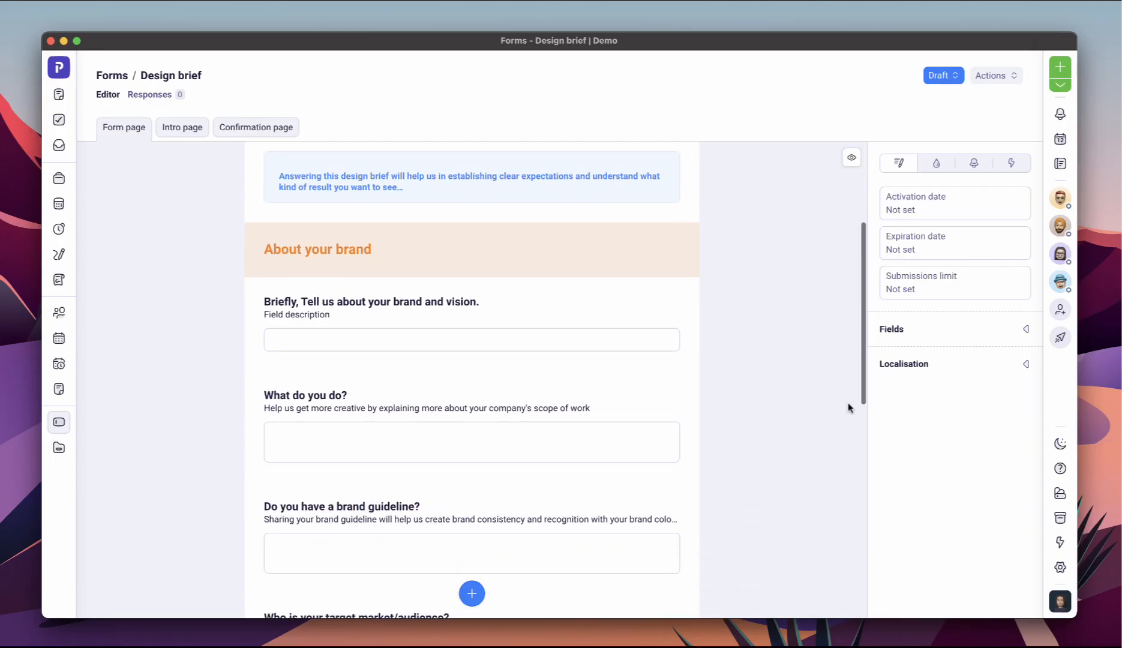
scroll(down, 3)
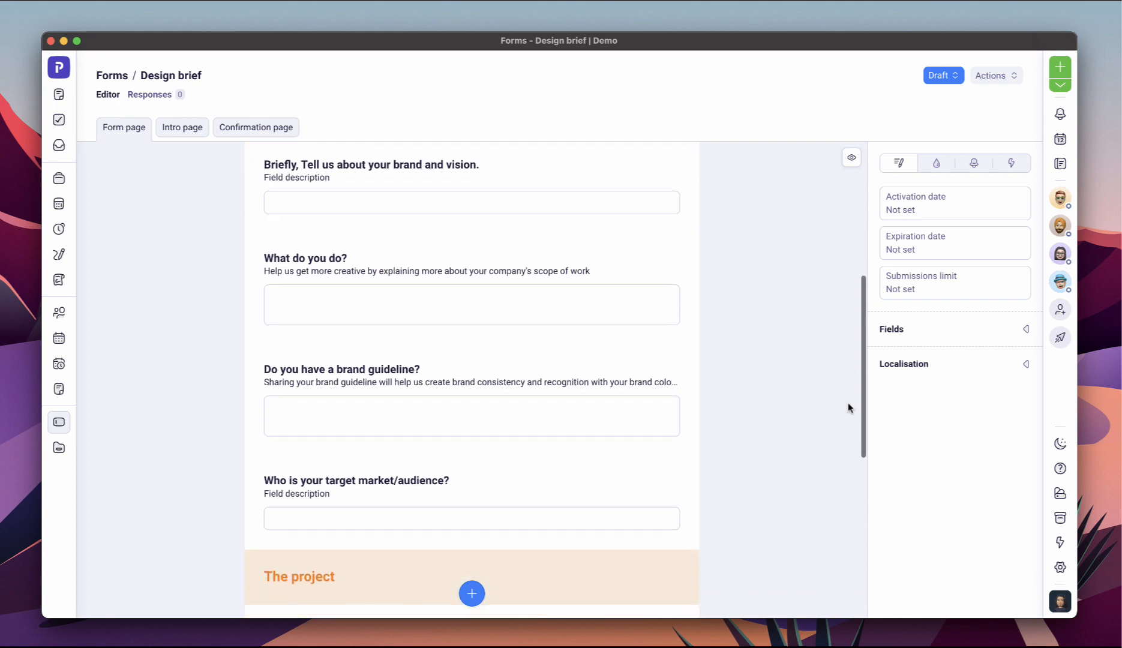
scroll(down, 3)
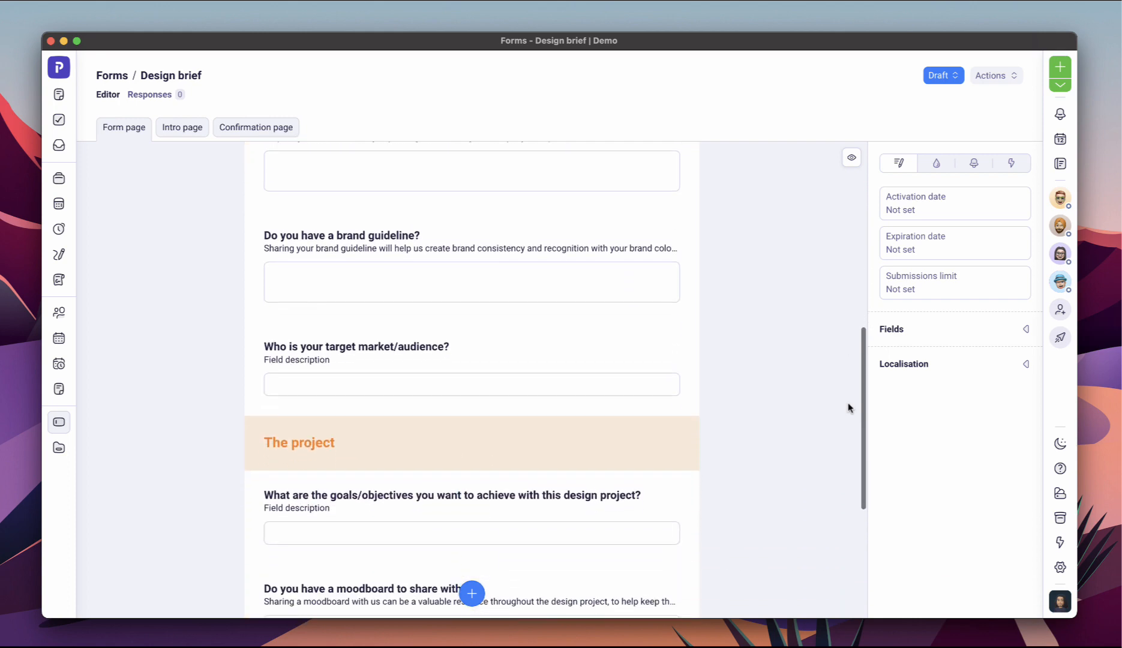
scroll(down, 3)
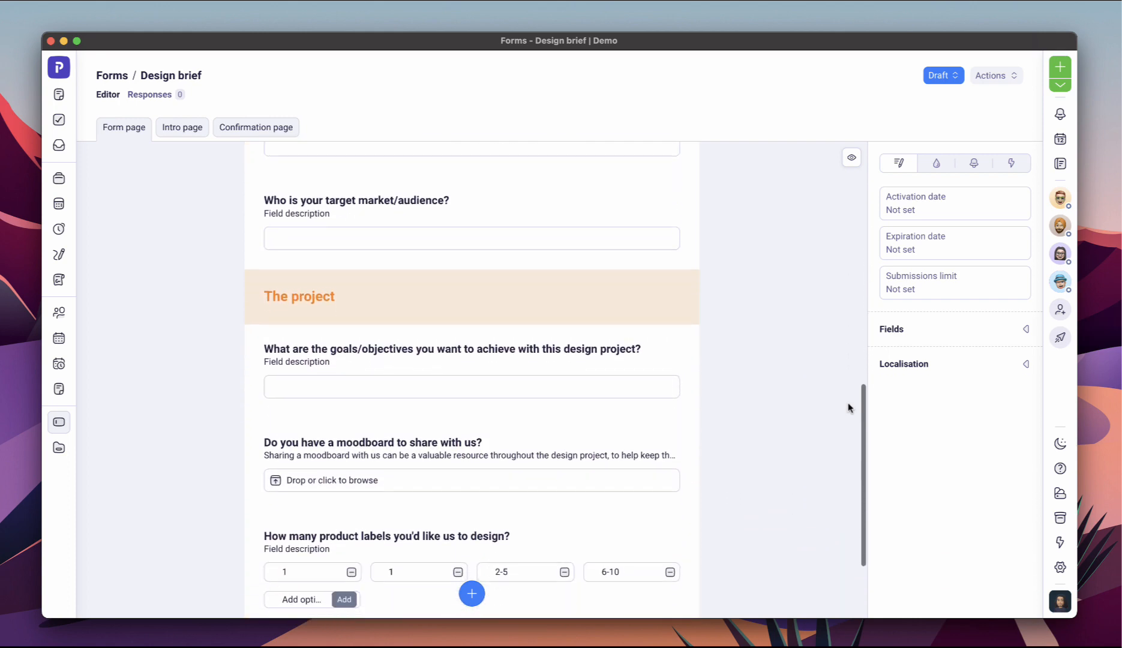
click(59, 390)
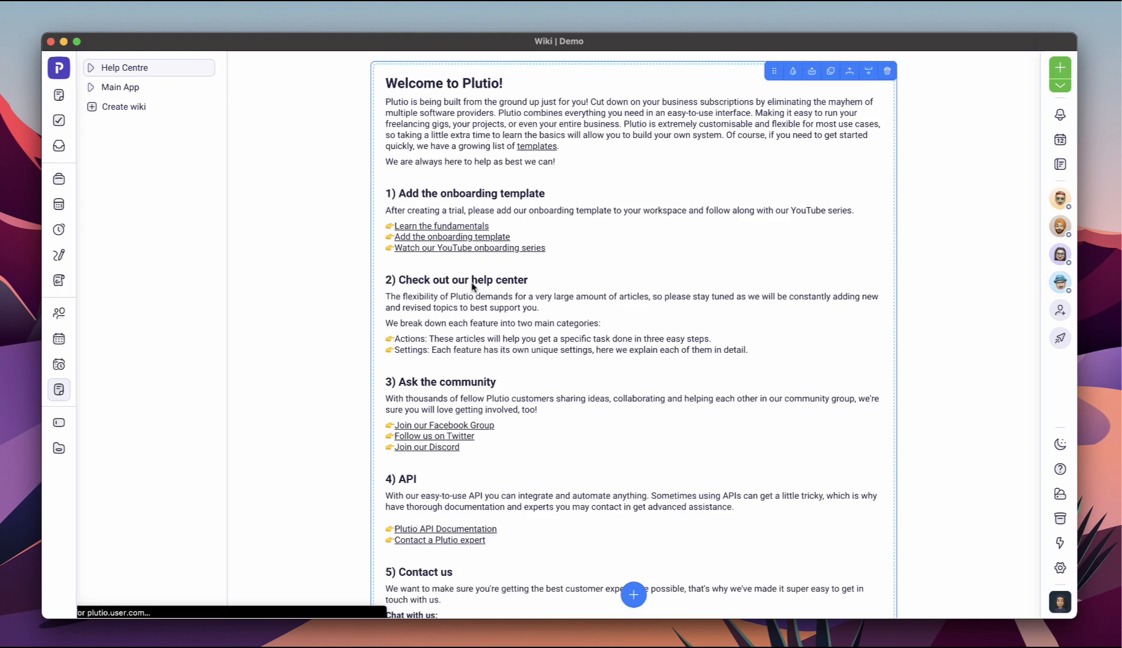
Scroll the Help Centre page past community, API and contact sections to the onboarding videos
scroll(down, 3)
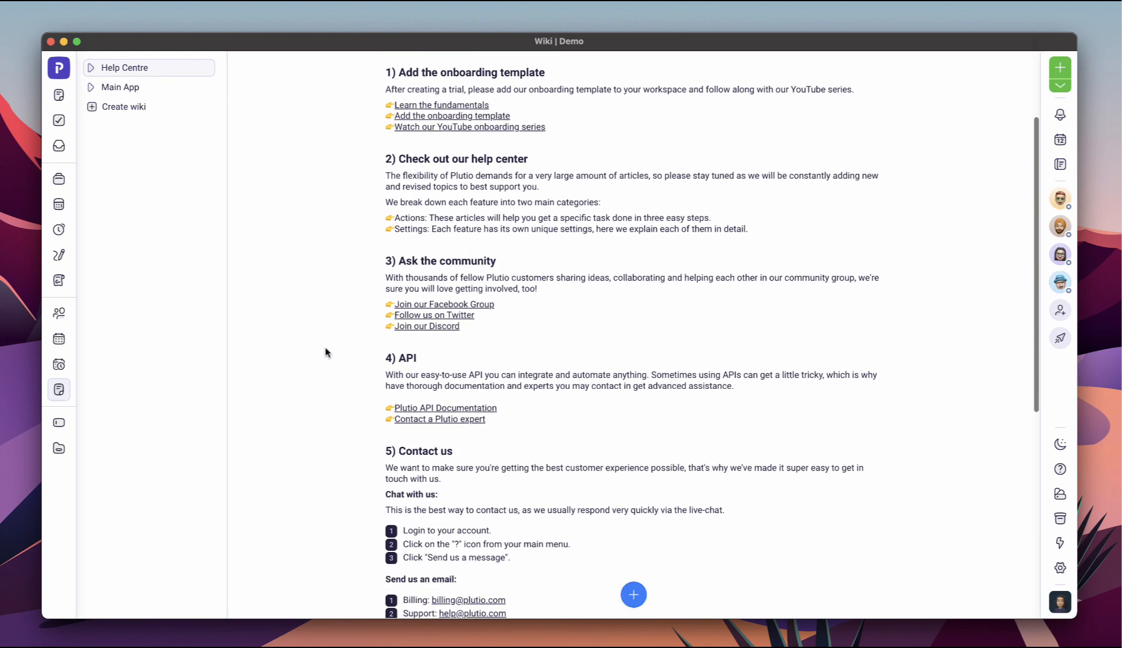
scroll(down, 3)
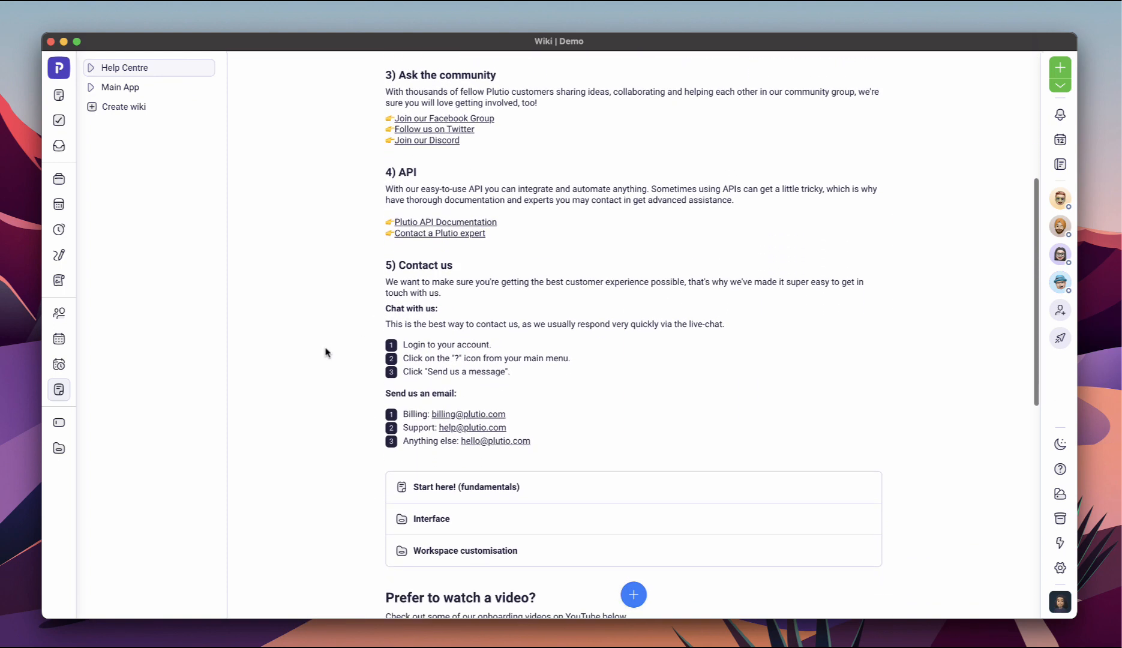
scroll(down, 3)
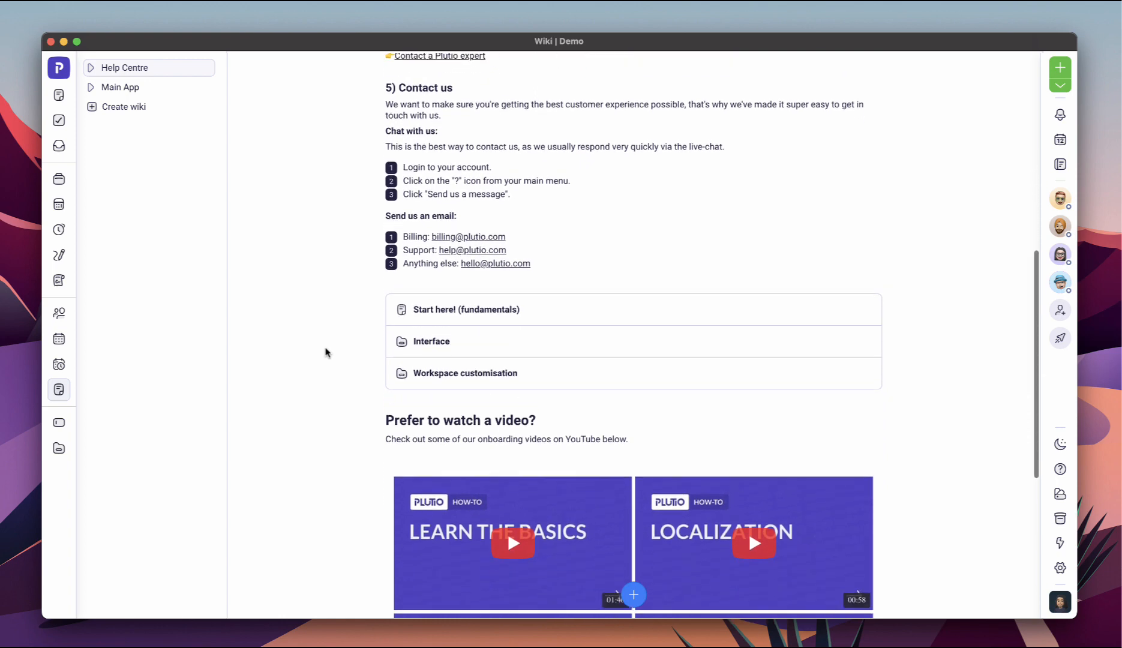